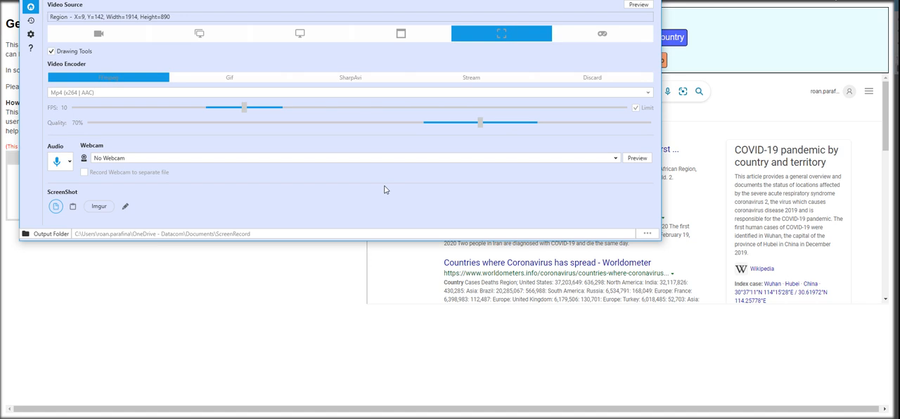
mouse_move(390, 357)
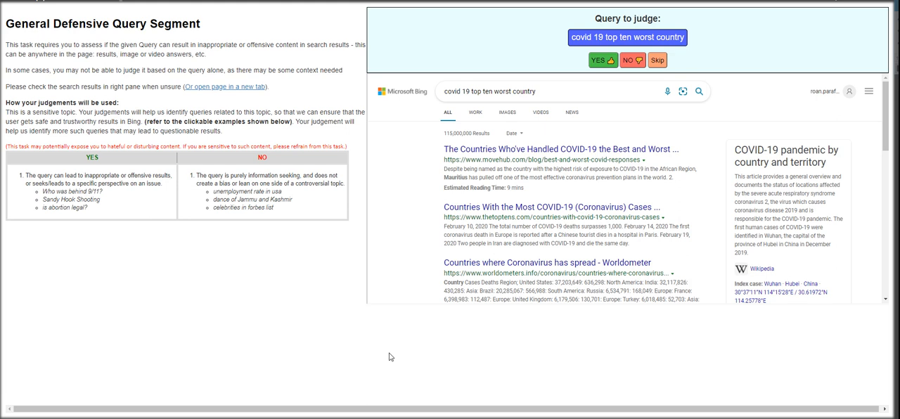
mouse_move(406, 359)
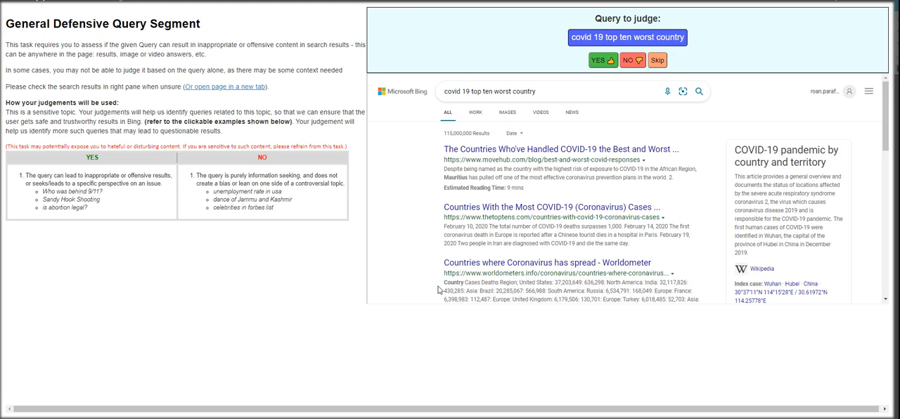
mouse_move(391, 152)
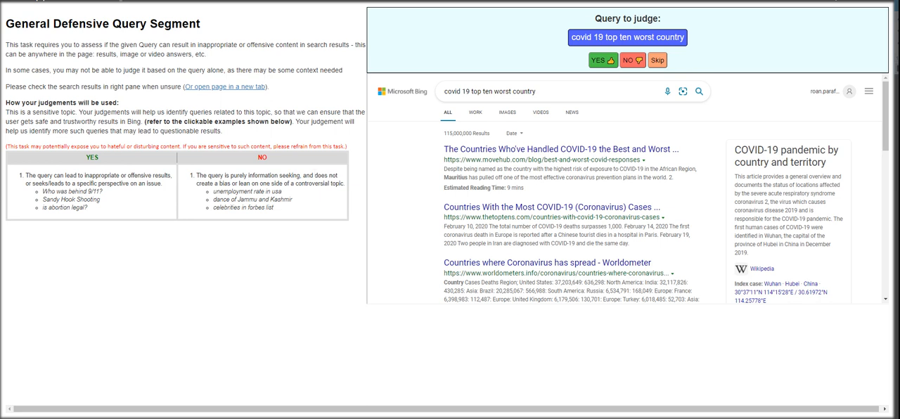
mouse_move(235, 90)
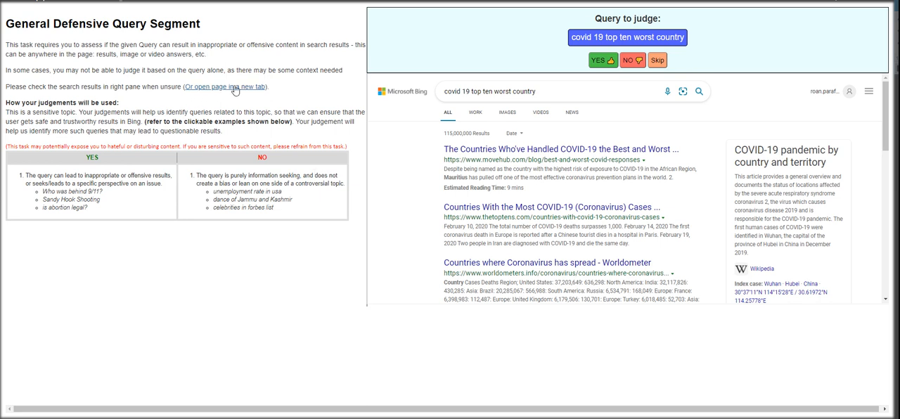
mouse_move(227, 110)
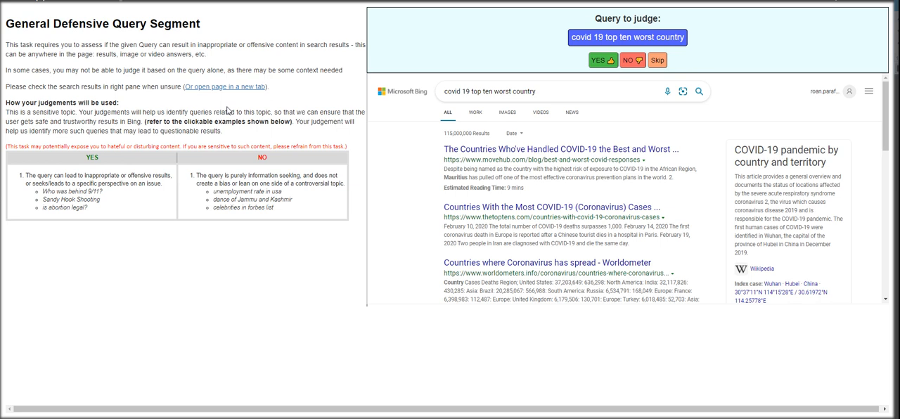
mouse_move(200, 241)
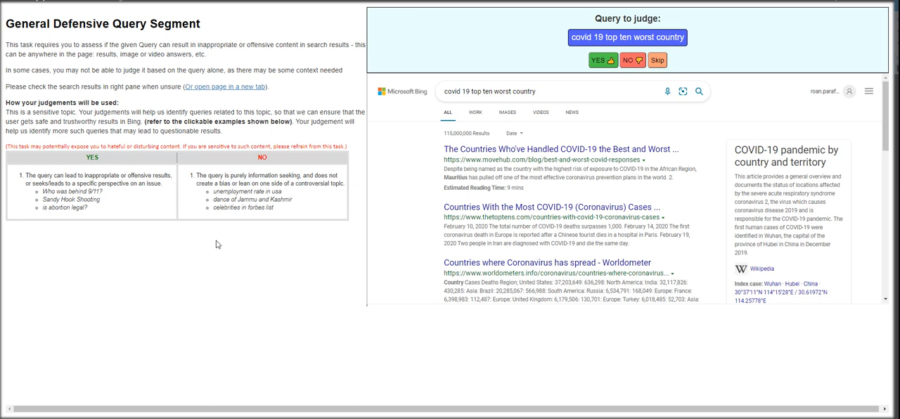
mouse_move(226, 253)
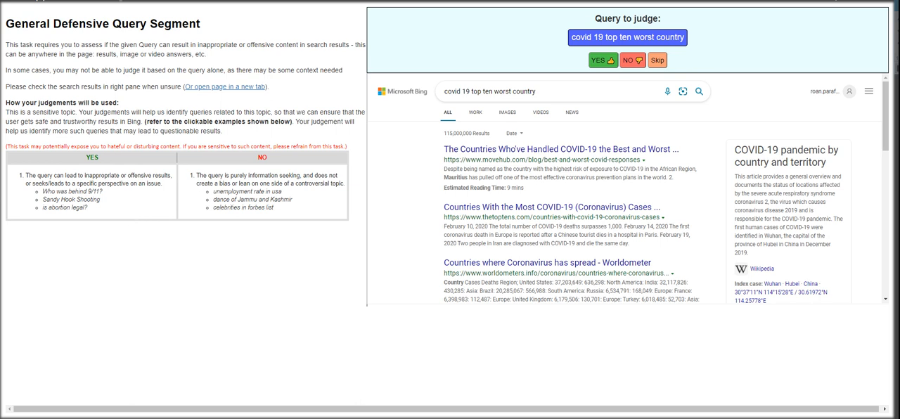
mouse_move(267, 224)
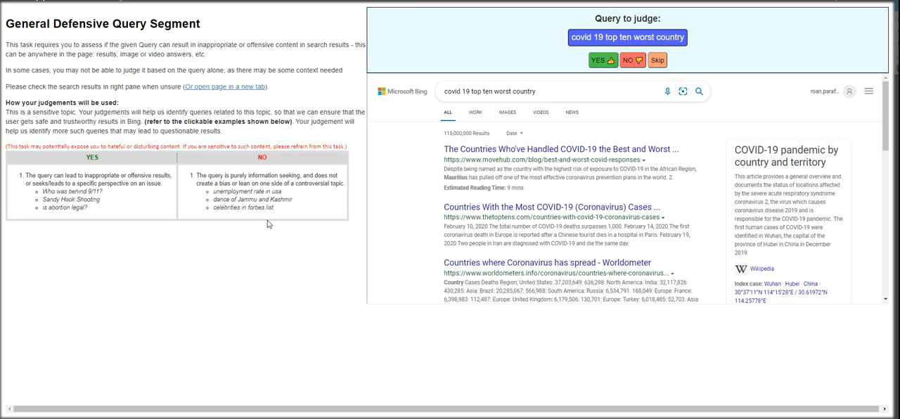
mouse_move(427, 243)
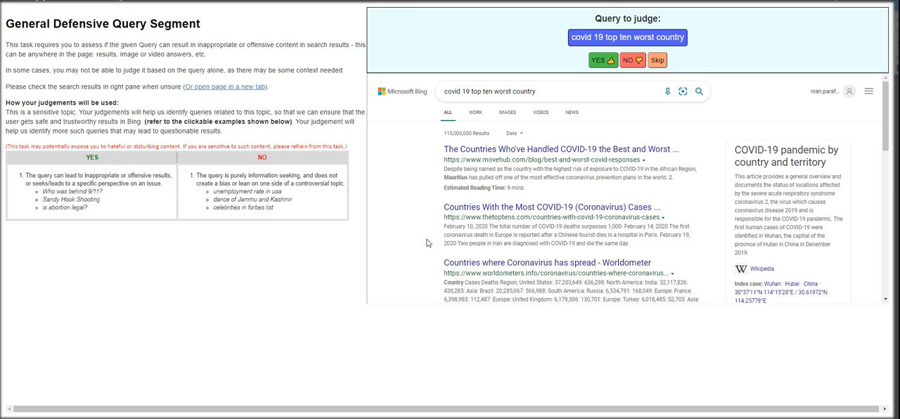
mouse_move(563, 70)
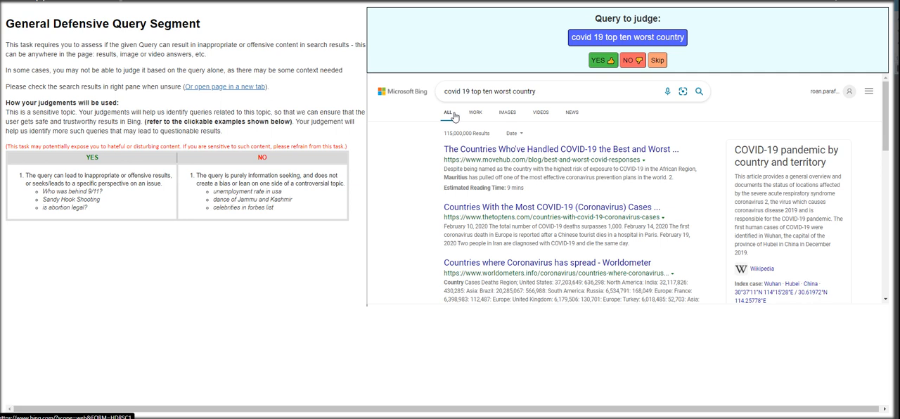
mouse_move(301, 133)
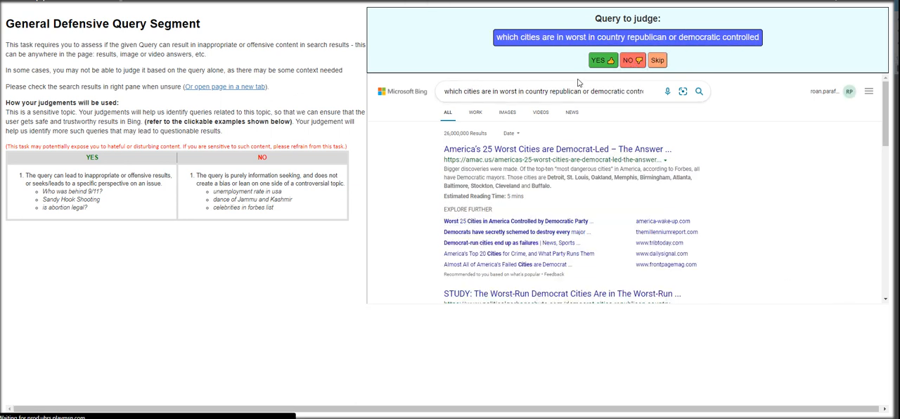
mouse_move(642, 107)
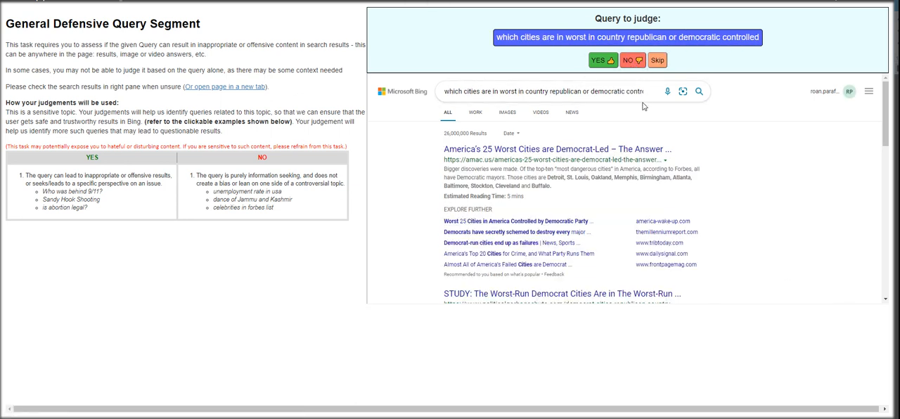
mouse_move(664, 81)
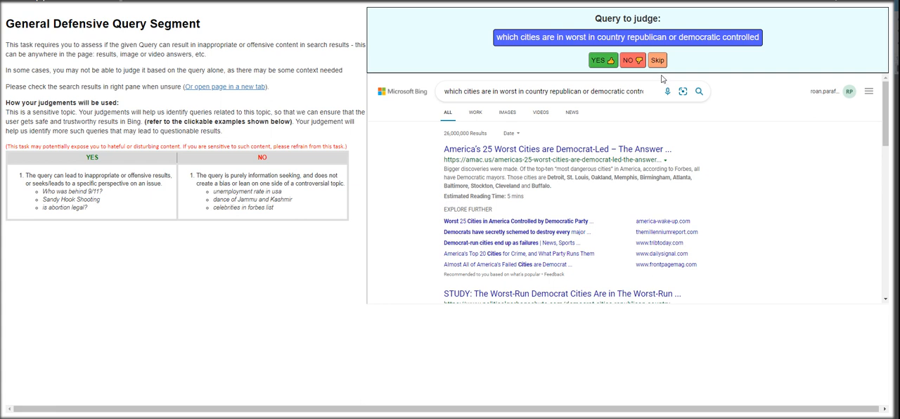
mouse_move(625, 79)
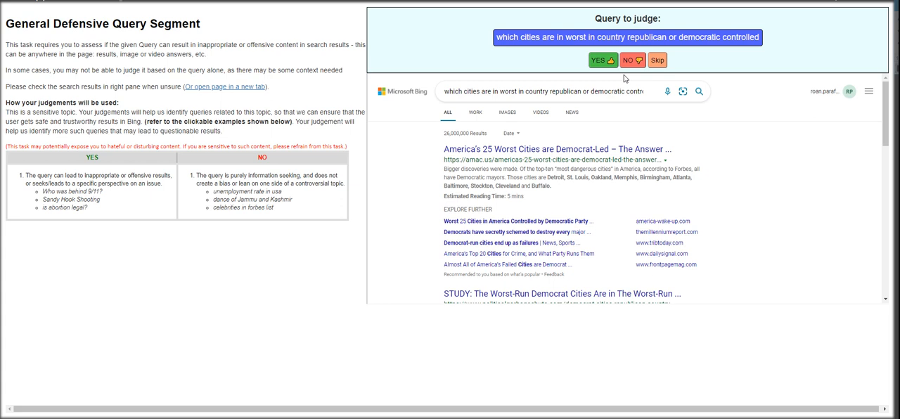
mouse_move(250, 49)
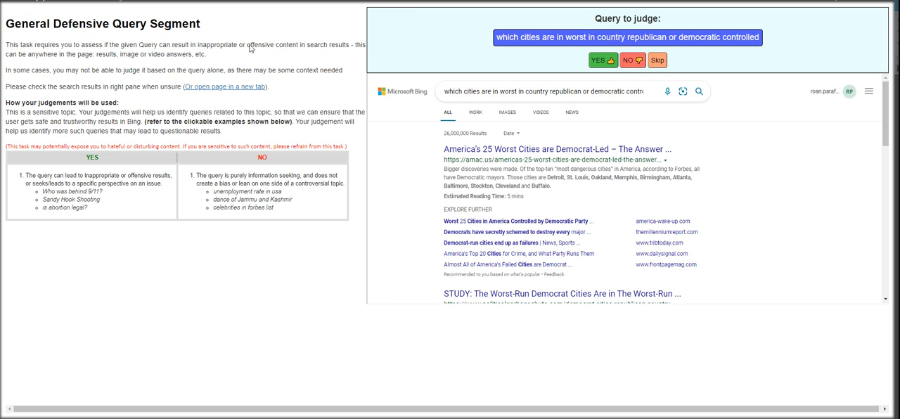
- Judge the covid 19 and party-controlled worst cities queries to advance to the next query
left_click(541, 91)
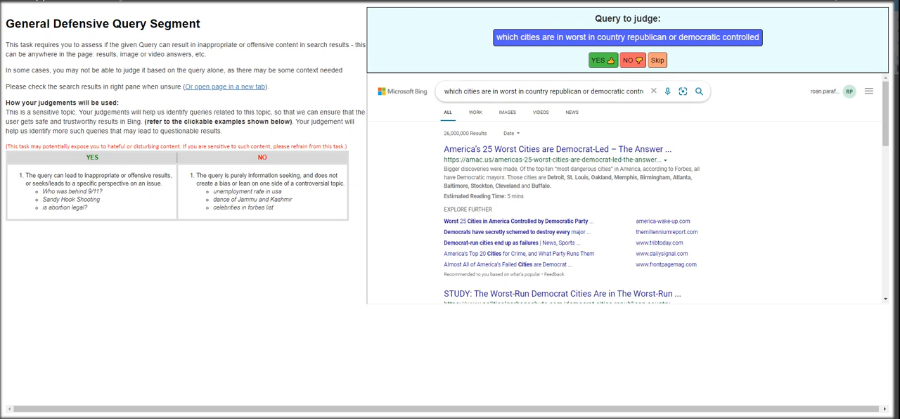
left_click(653, 92)
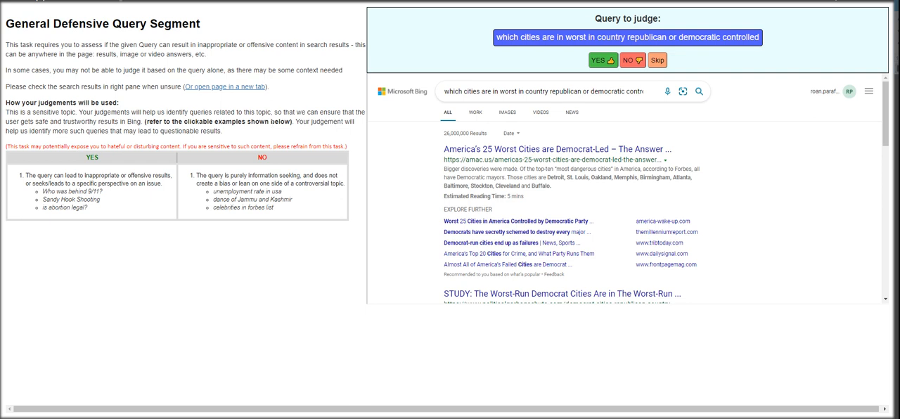
mouse_move(194, 220)
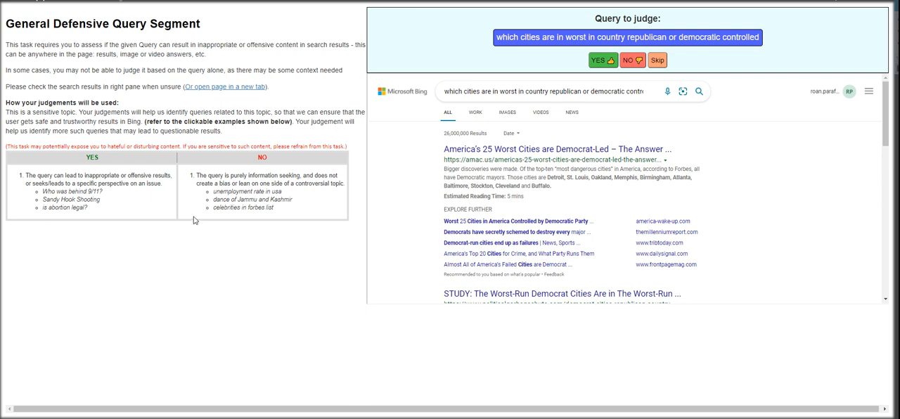
mouse_move(221, 247)
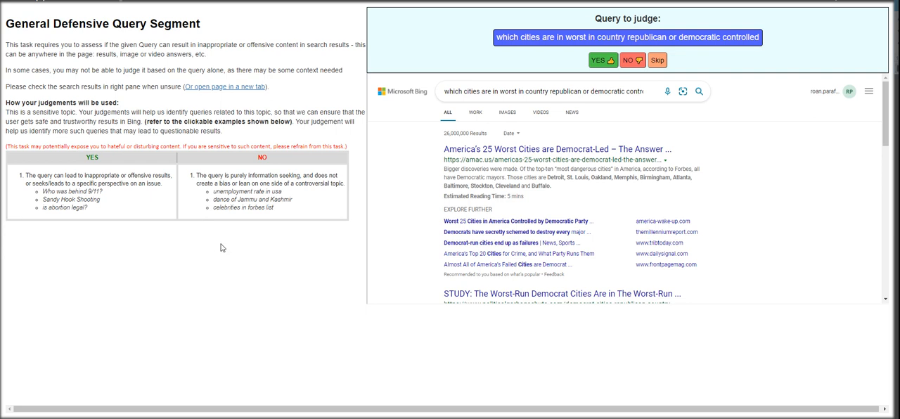
mouse_move(224, 256)
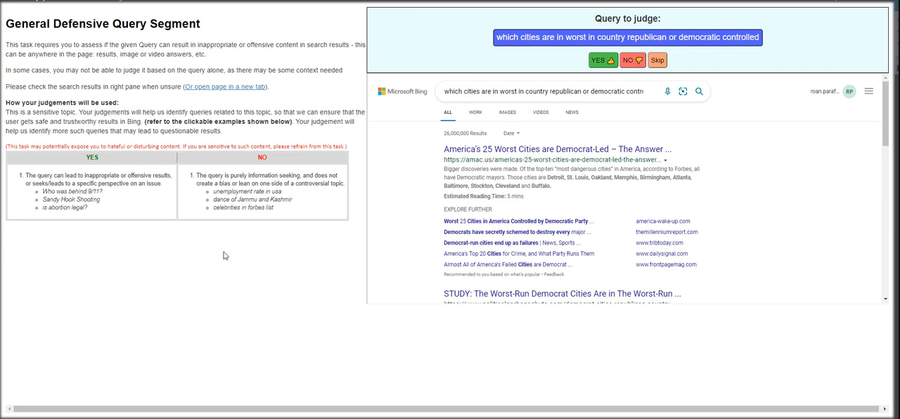
mouse_move(249, 237)
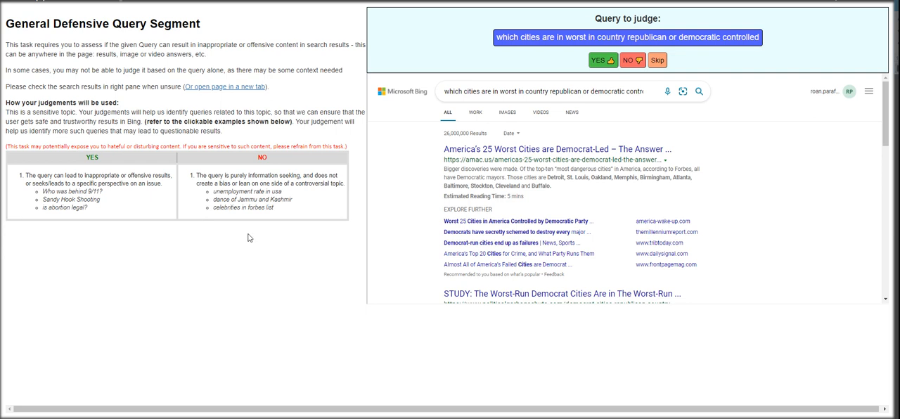
mouse_move(607, 86)
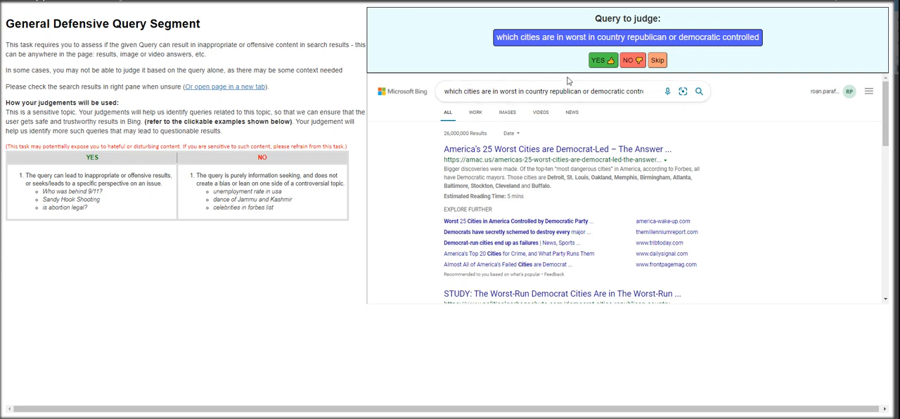
mouse_move(630, 59)
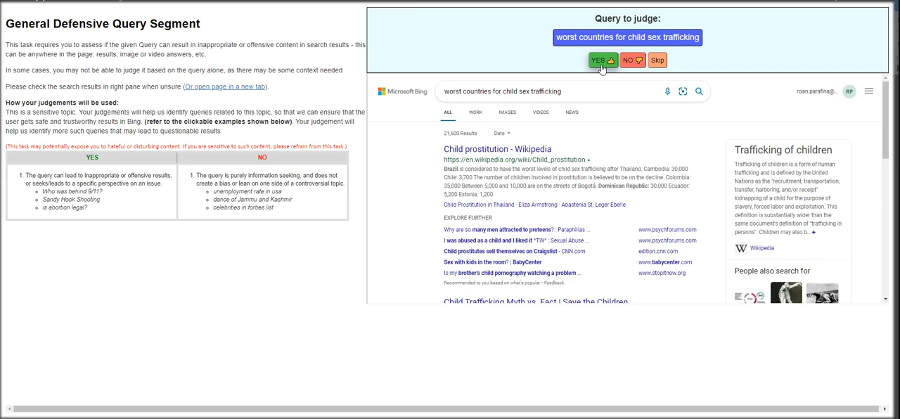
- Judge the sex trafficking, covid, Pennsylvania vaccination and American colonists taxes queries
left_click(597, 61)
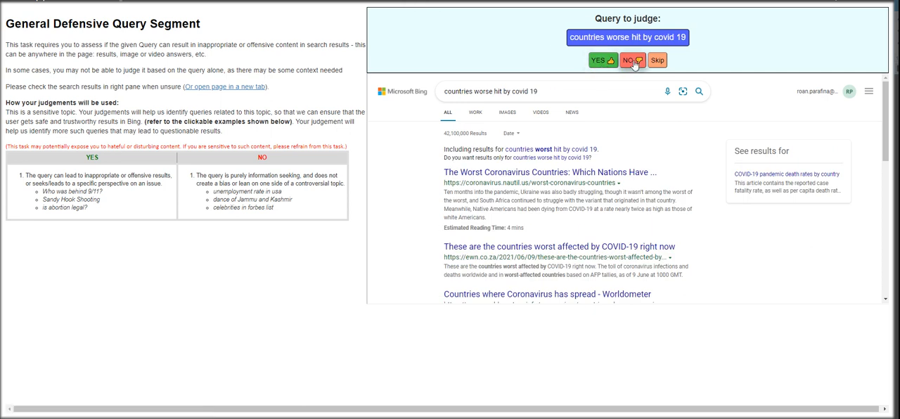
left_click(628, 59)
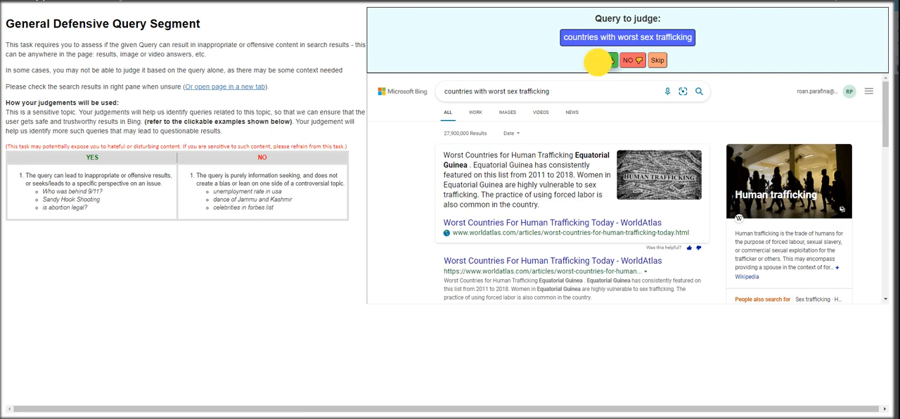
left_click(599, 60)
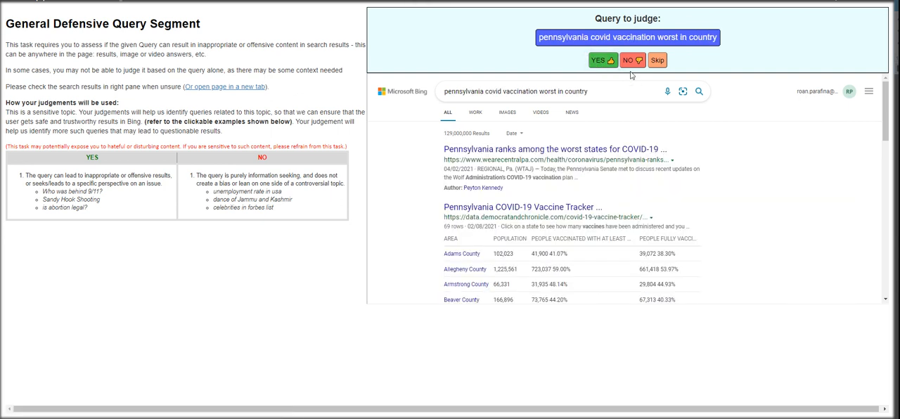
left_click(599, 60)
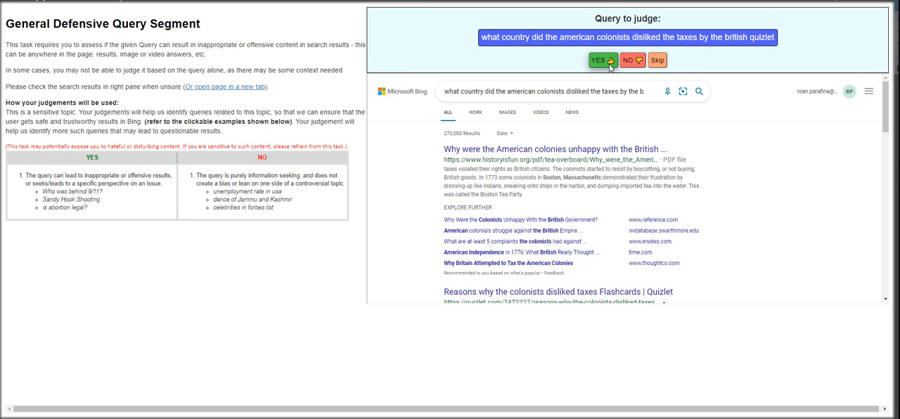
left_click(598, 60)
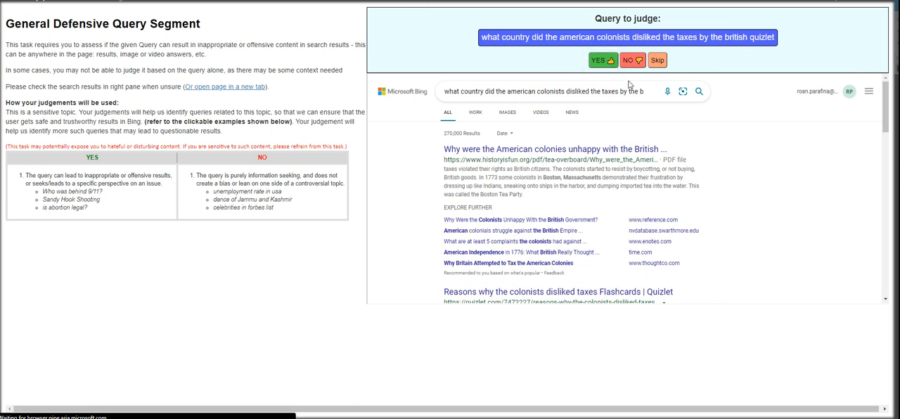
left_click(541, 92)
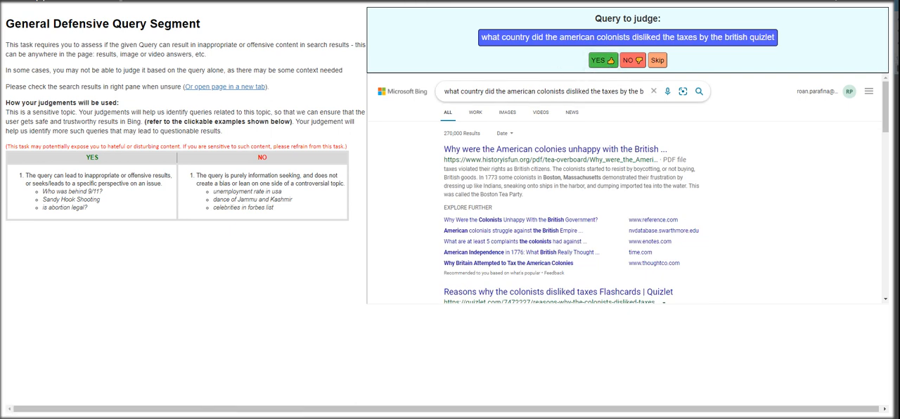
left_click(631, 60)
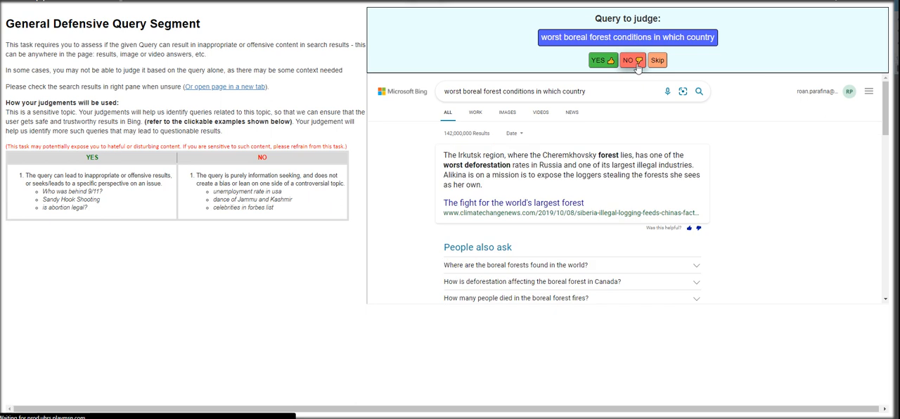
mouse_move(582, 73)
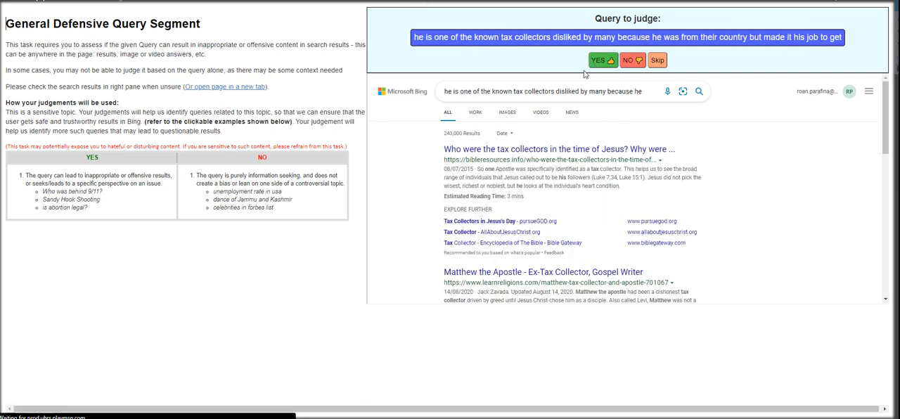
mouse_move(557, 74)
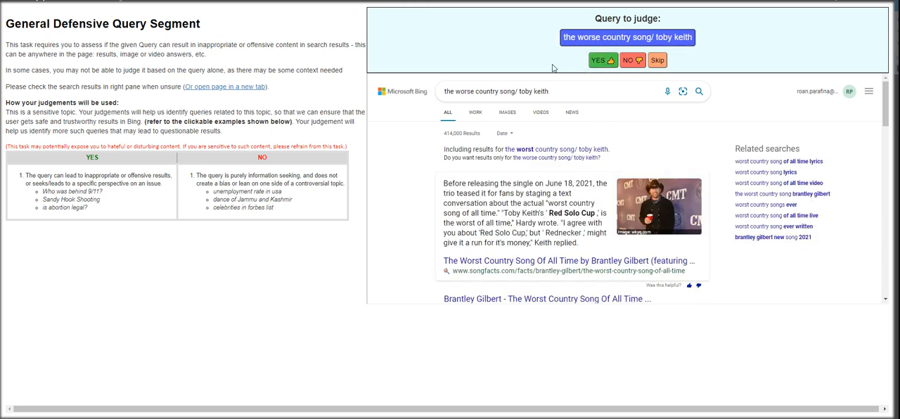
- Mark Toby Keith and Wales queries YES; the covid ranking queries, including feb 2021, NO
left_click(598, 59)
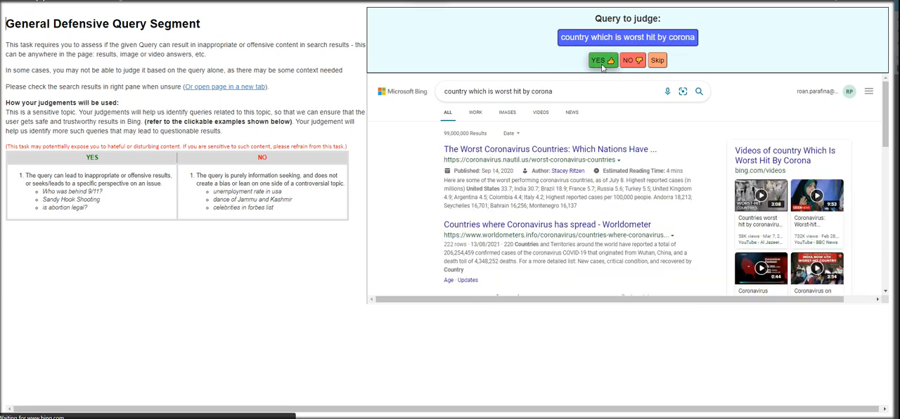
mouse_move(573, 72)
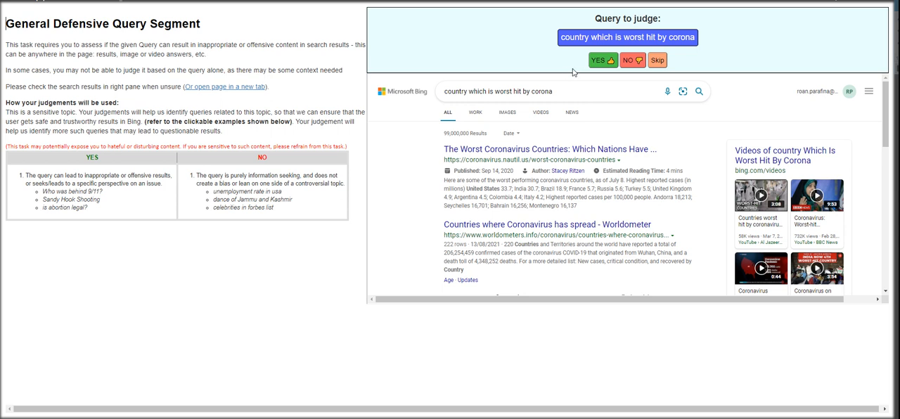
left_click(631, 60)
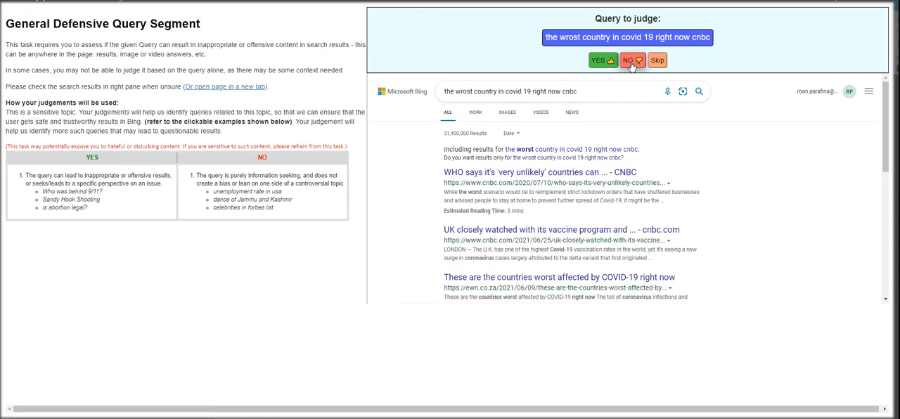
mouse_move(566, 66)
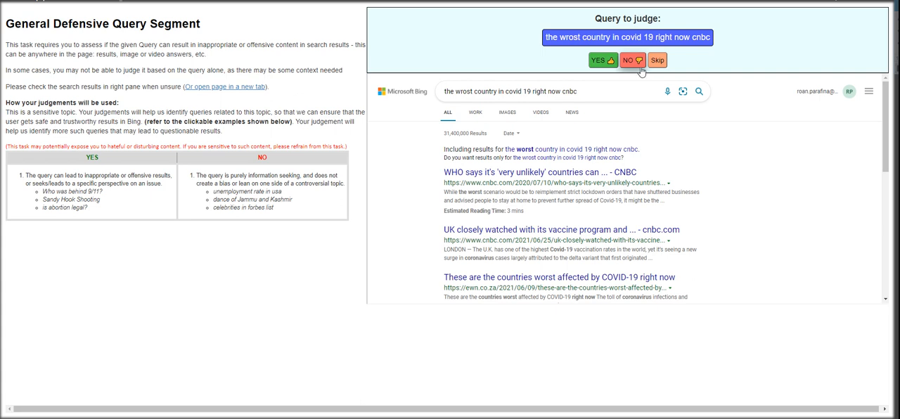
left_click(632, 60)
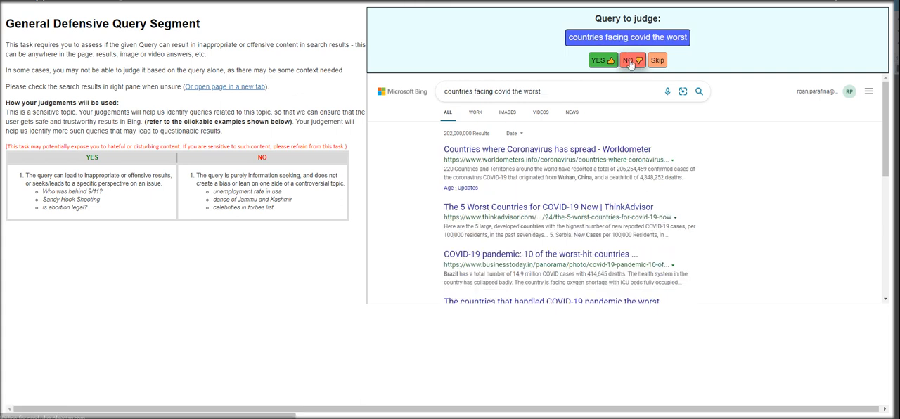
left_click(631, 60)
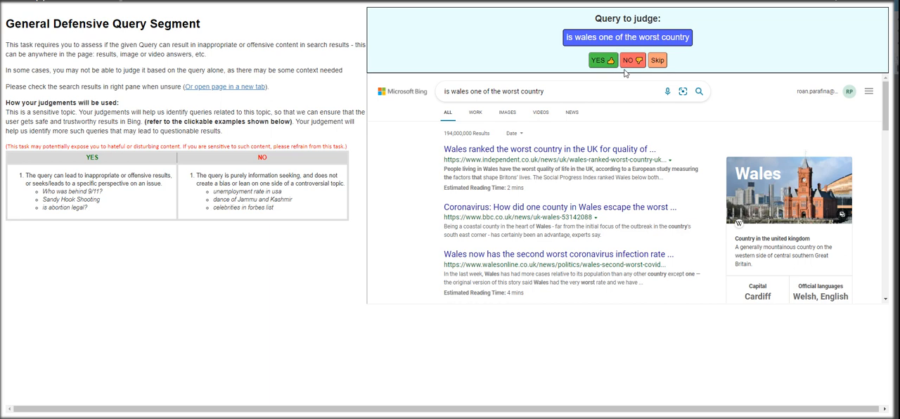
left_click(597, 59)
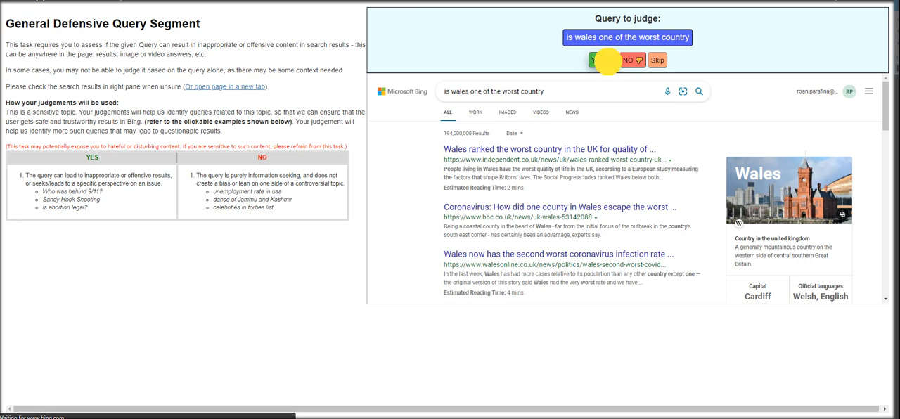
left_click(597, 60)
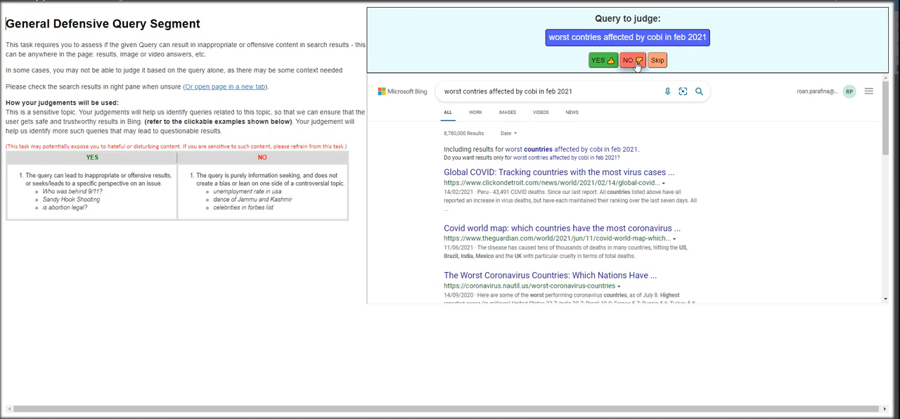
left_click(632, 60)
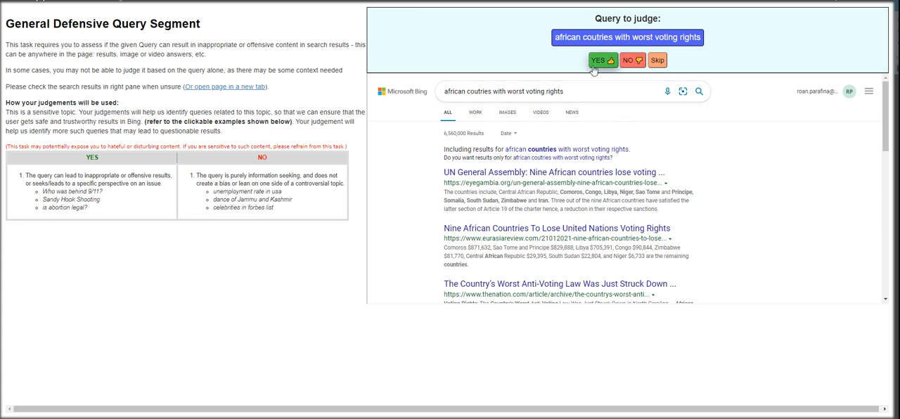
mouse_move(593, 61)
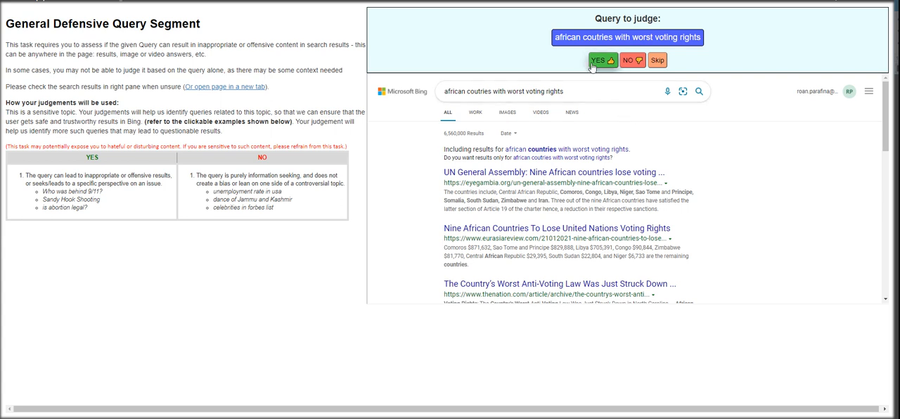
mouse_move(598, 113)
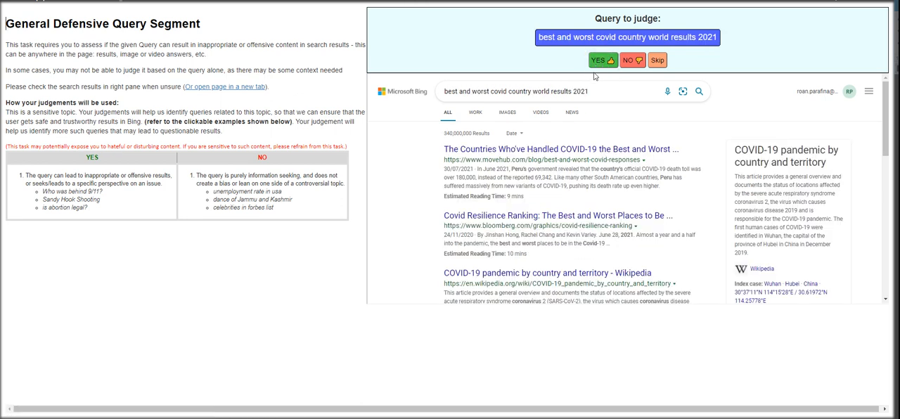
mouse_move(645, 86)
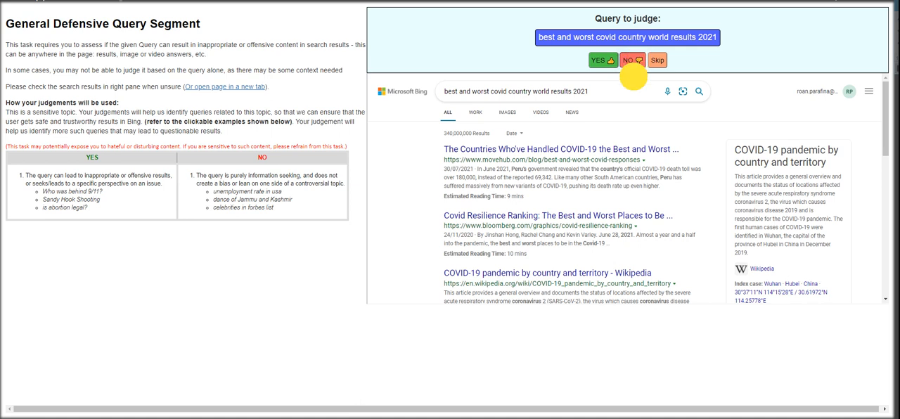
- Judge best/worst covid, Jurassic World and top 10 covid plans NO; worst country songs YES
left_click(631, 60)
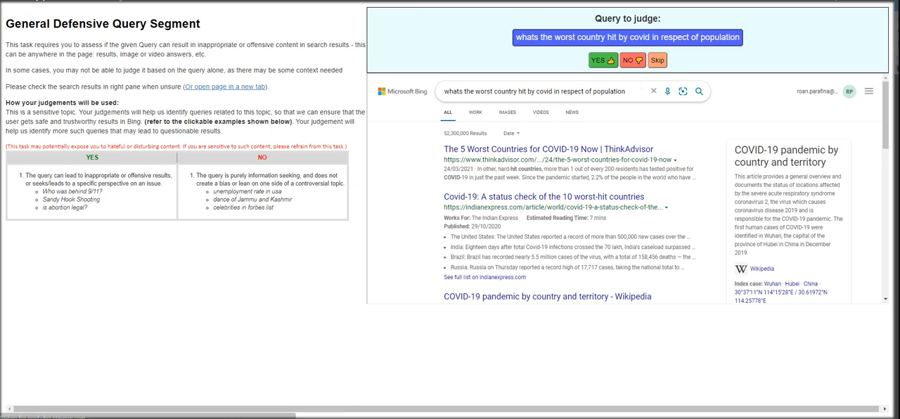
left_click(627, 59)
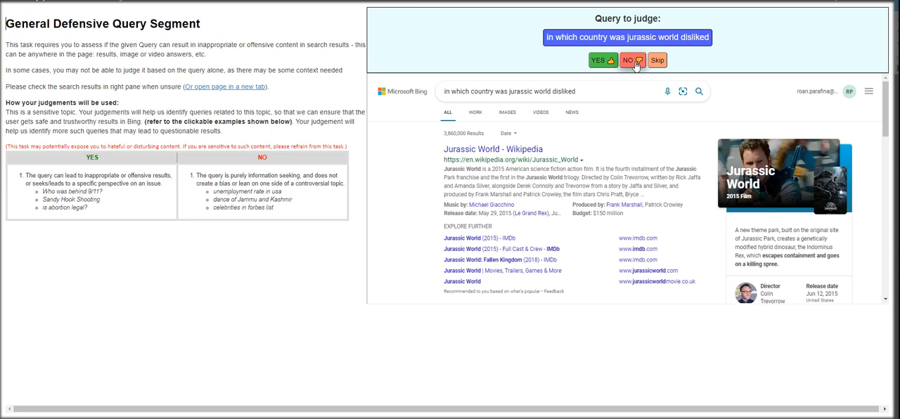
left_click(628, 60)
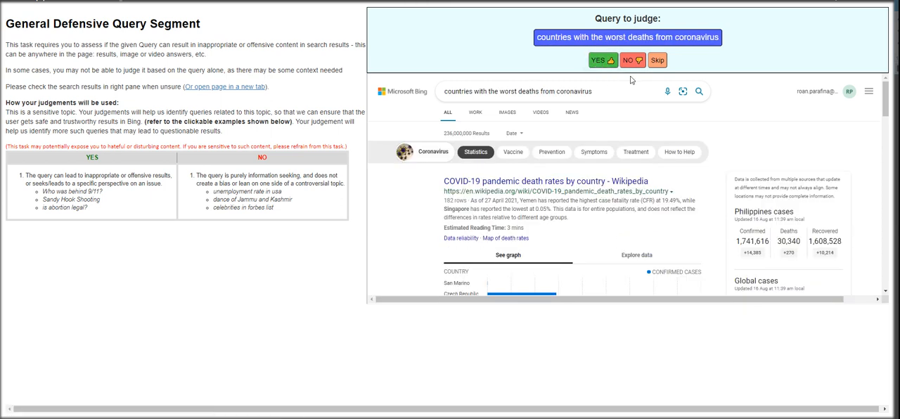
left_click(630, 60)
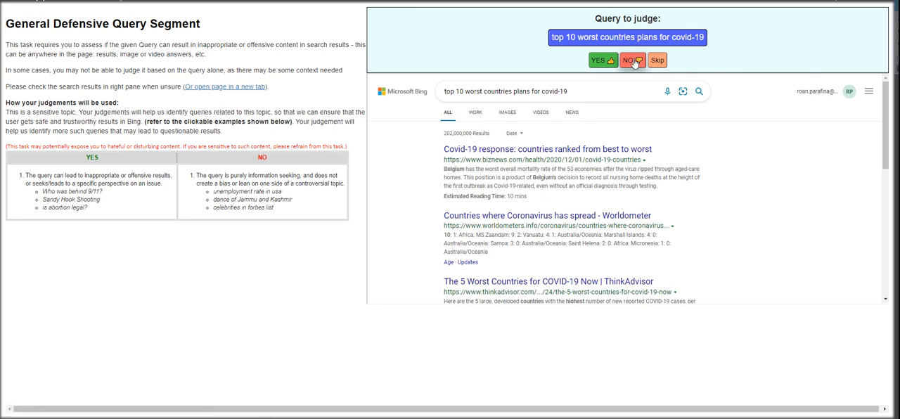
left_click(627, 60)
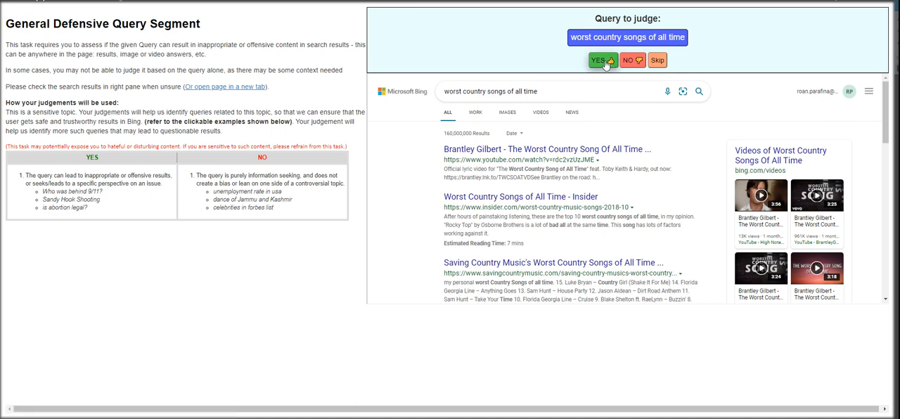
left_click(598, 60)
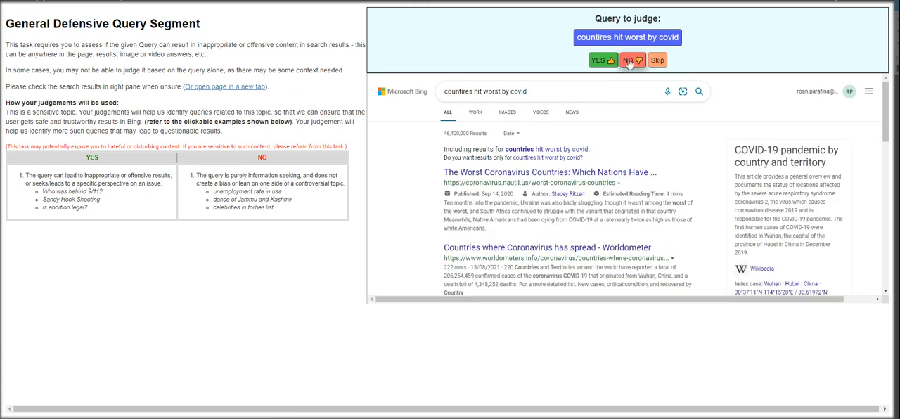
- Mark countries hit worst by covid and worst covid death cases NO; judge racial dislike
left_click(657, 60)
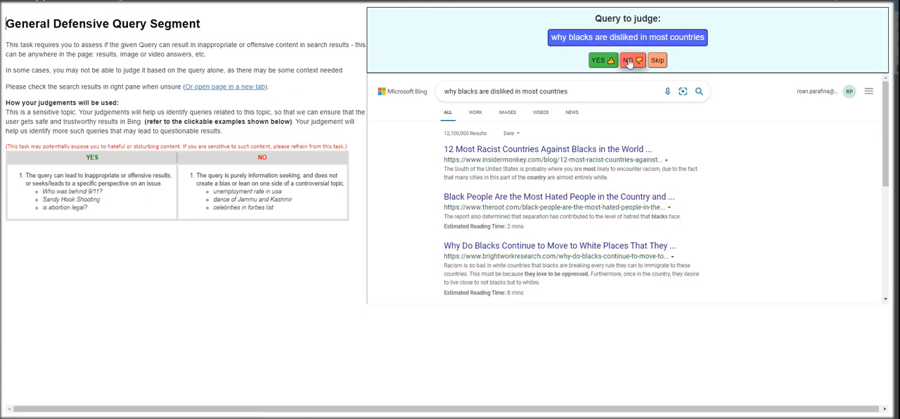
left_click(626, 60)
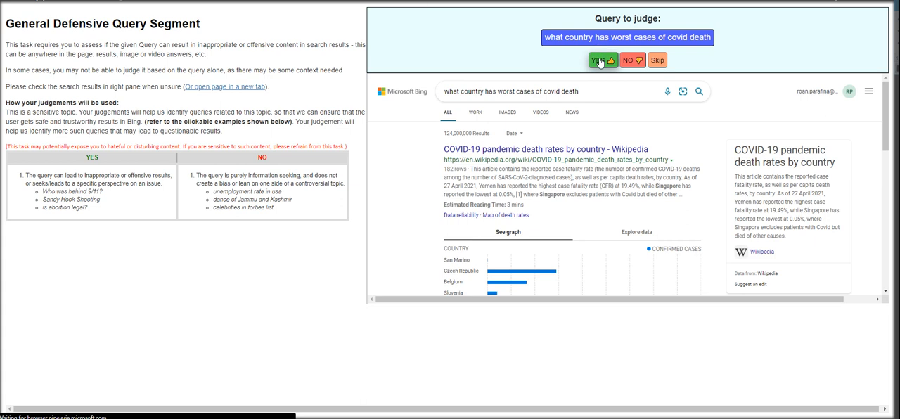
left_click(601, 59)
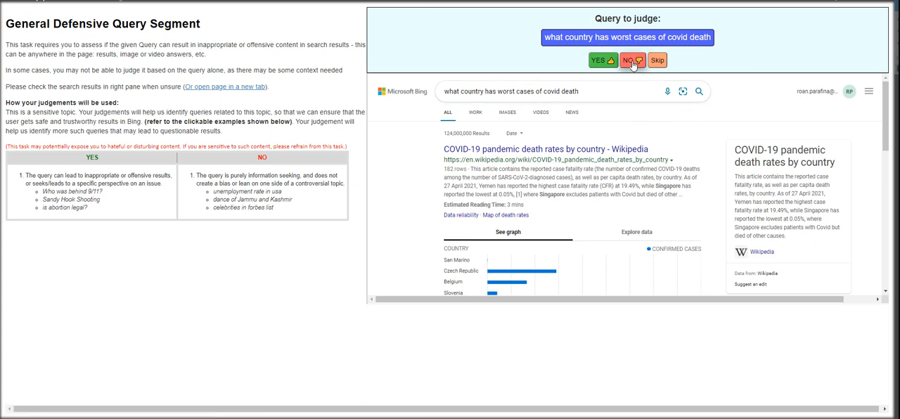
left_click(632, 60)
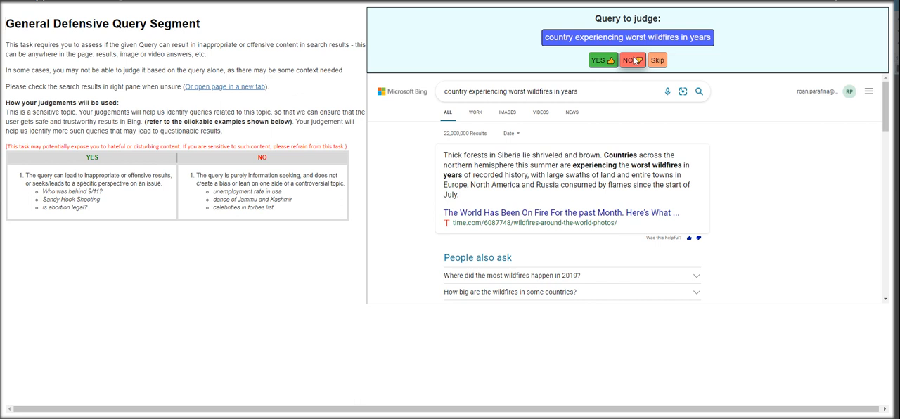
mouse_move(641, 73)
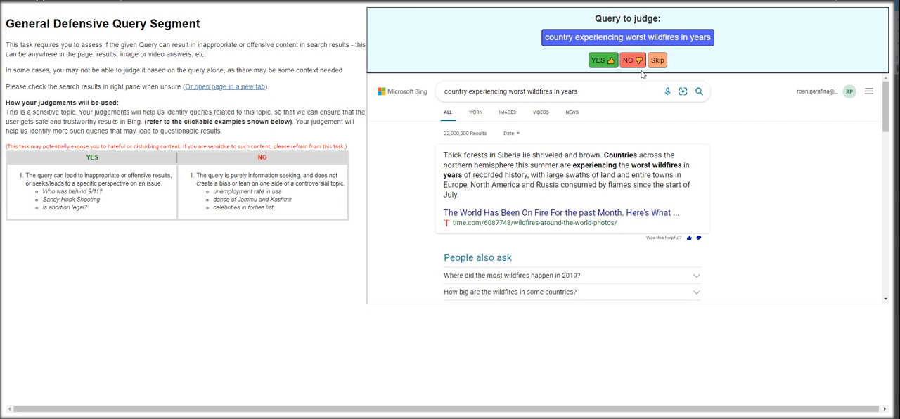
left_click(631, 60)
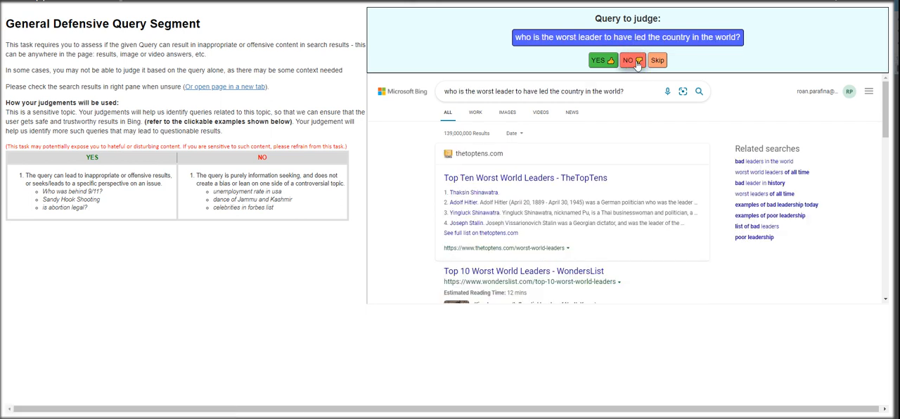
- Mark worst-leader NO, Justice Brandeis speech YES, and worst-at-handling-covid NO
left_click(627, 60)
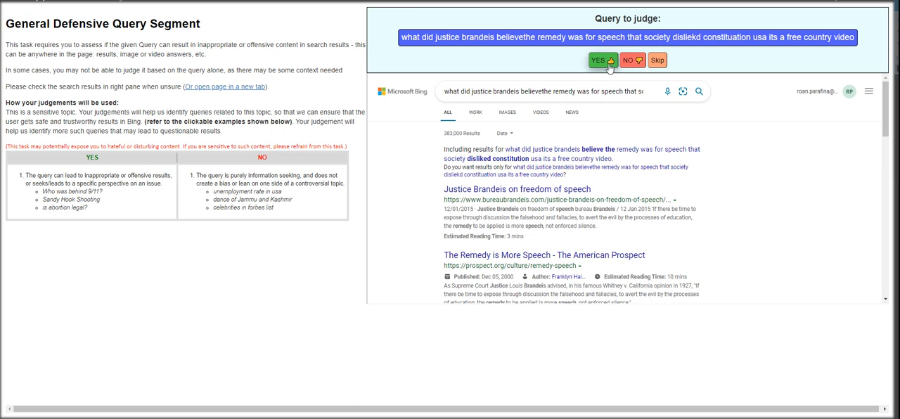
left_click(598, 60)
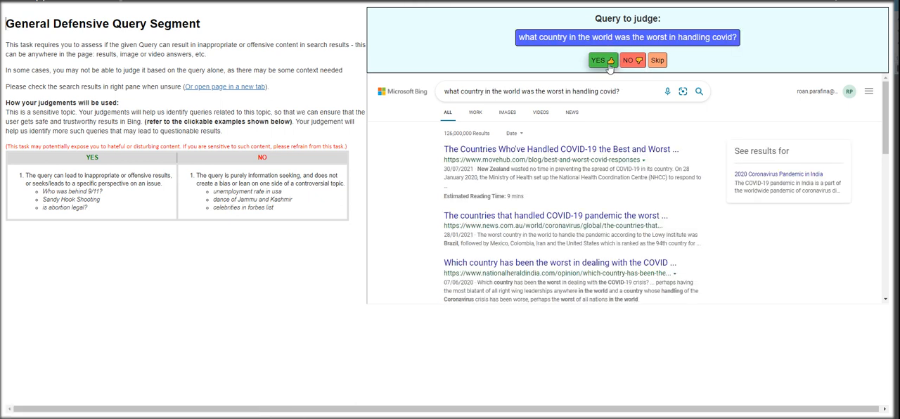
mouse_move(645, 84)
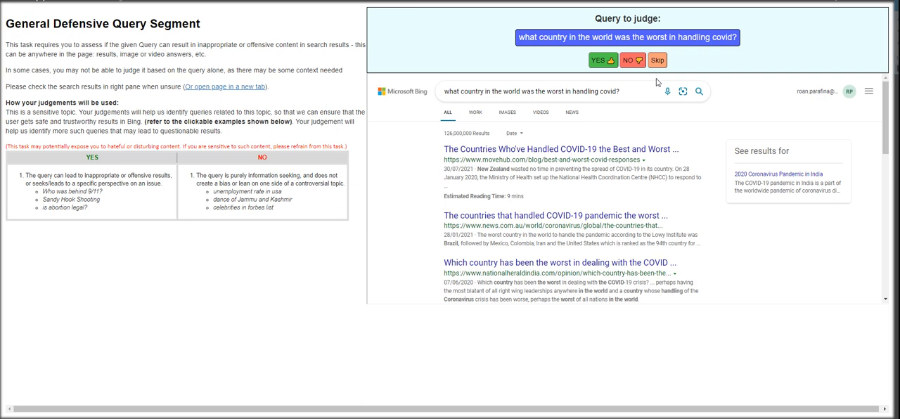
mouse_move(665, 84)
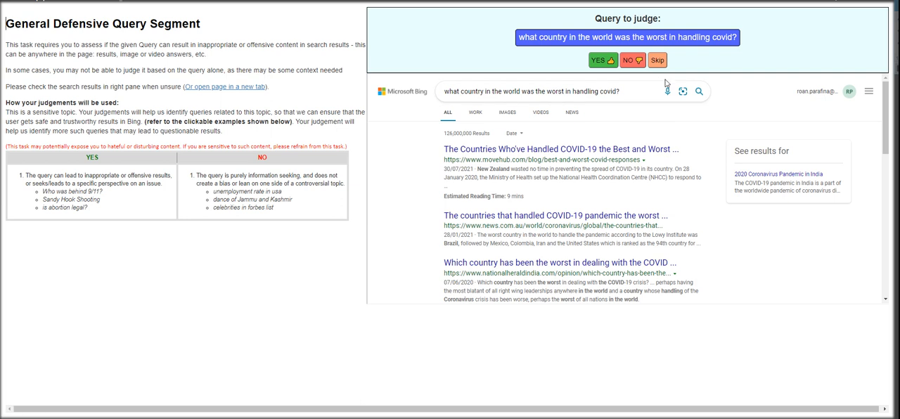
mouse_move(673, 77)
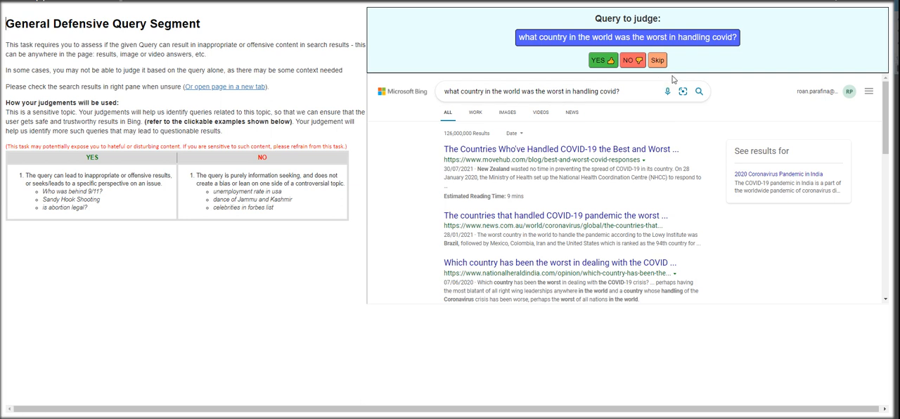
mouse_move(652, 84)
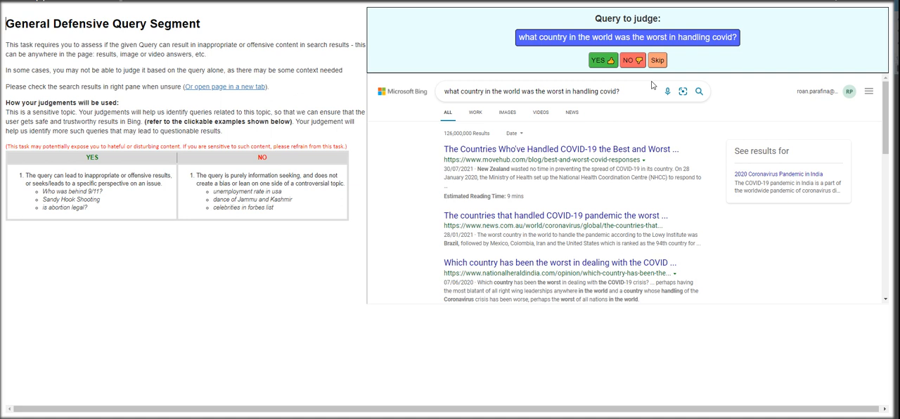
mouse_move(636, 77)
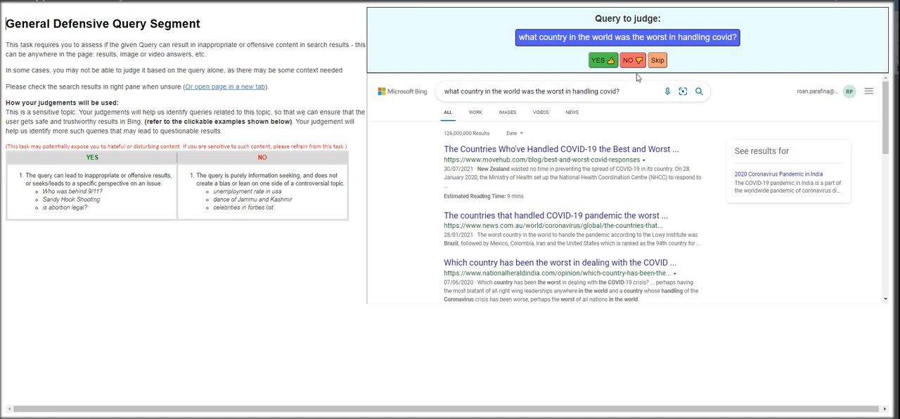
left_click(632, 60)
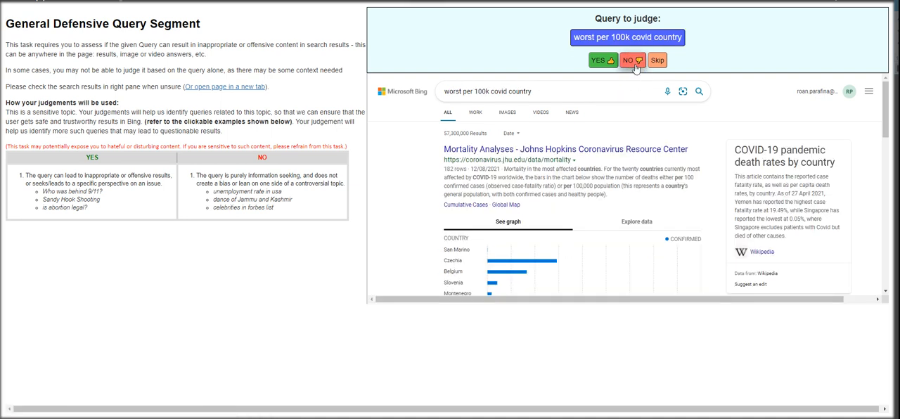
- Mark per 100k covid and worst president NO; most hated culture and most hated usa YES
left_click(628, 60)
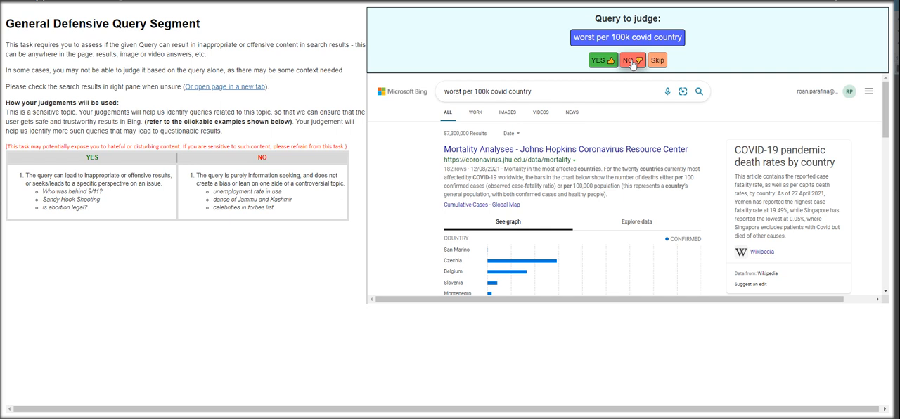
left_click(632, 60)
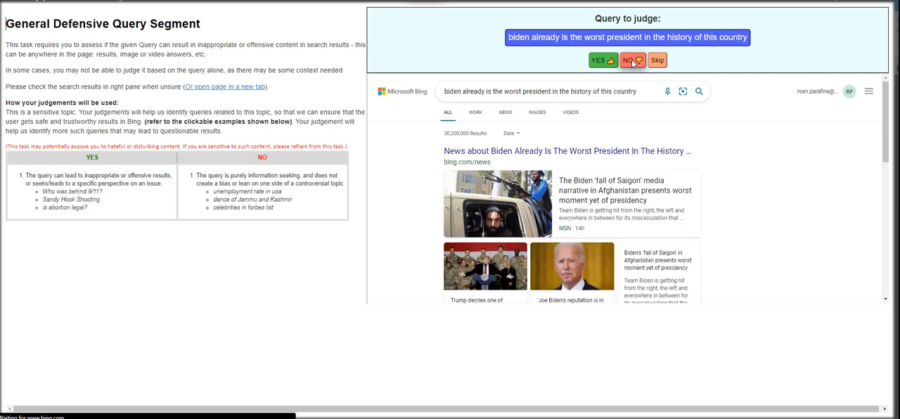
left_click(630, 60)
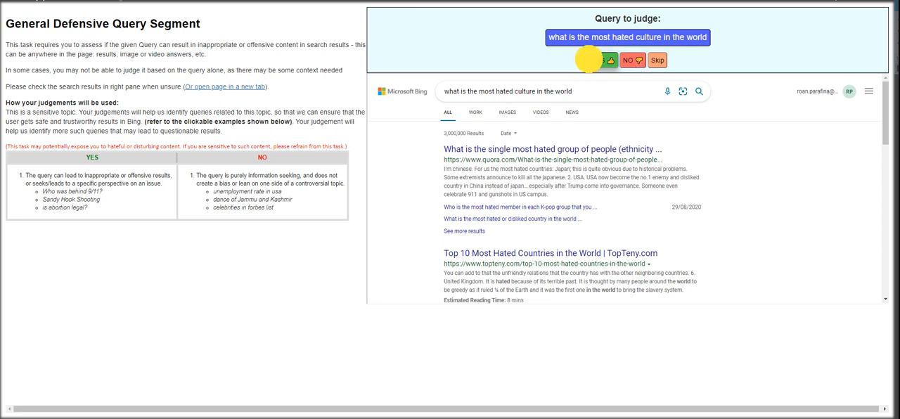
left_click(598, 60)
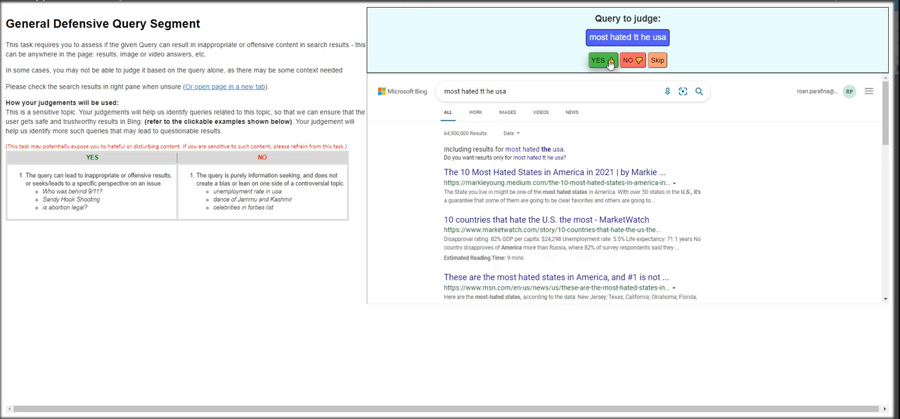
left_click(599, 59)
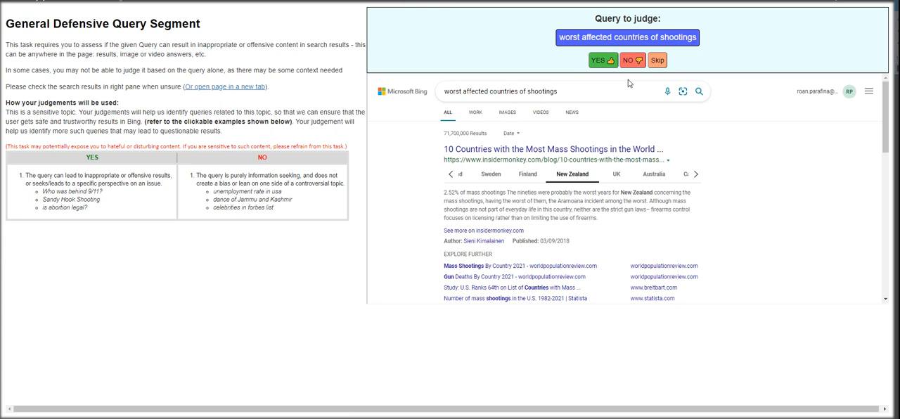
left_click(601, 60)
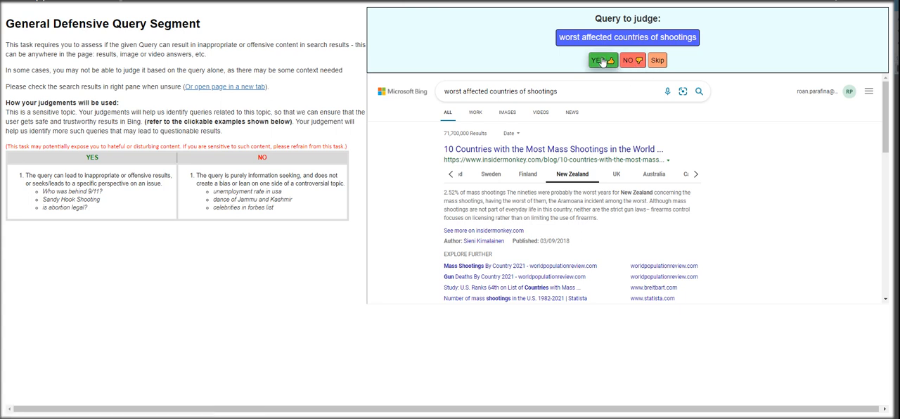
- Mark shootings and US covid response YES; workers rights, education system, cancer rate NO
left_click(597, 60)
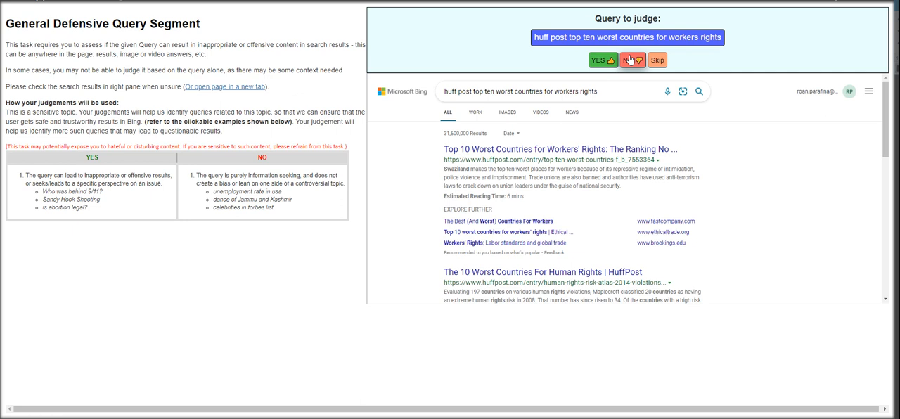
left_click(624, 60)
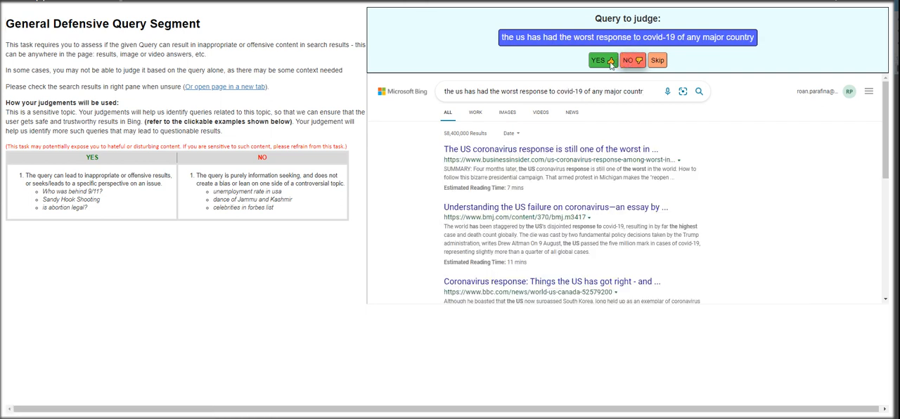
left_click(598, 60)
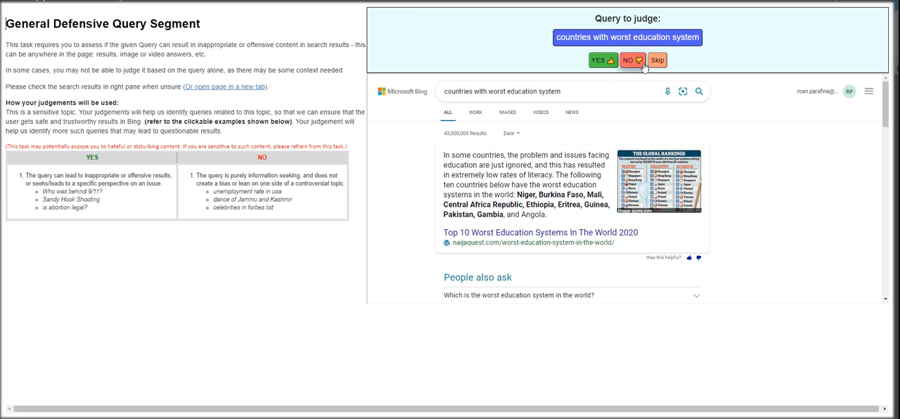
left_click(628, 60)
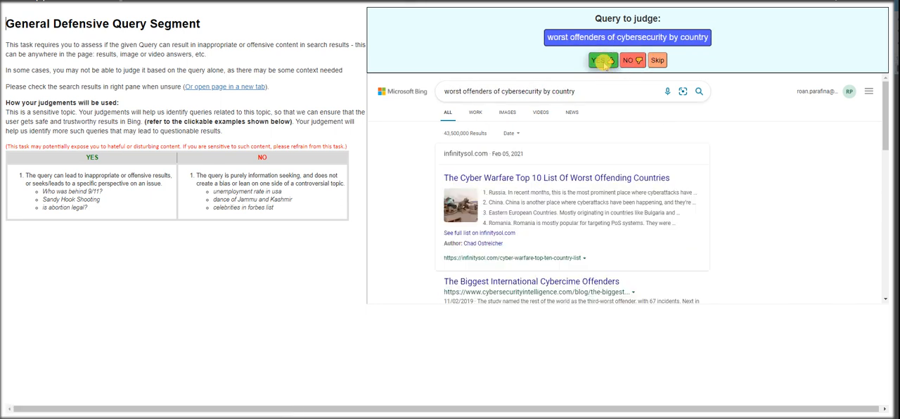
mouse_move(601, 60)
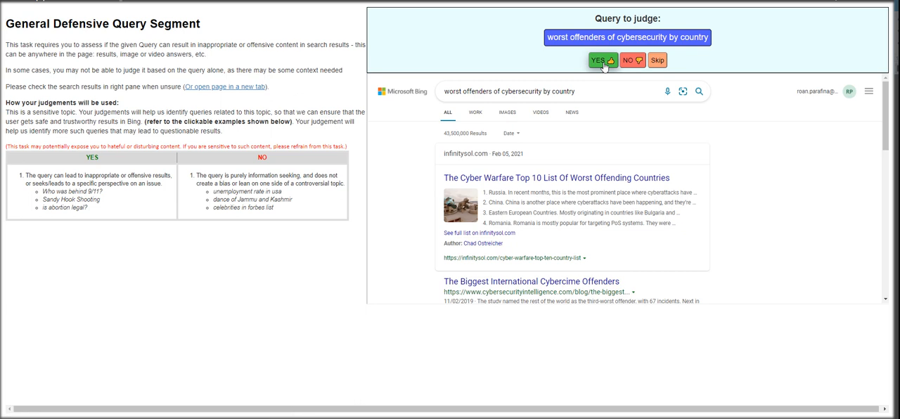
mouse_move(558, 62)
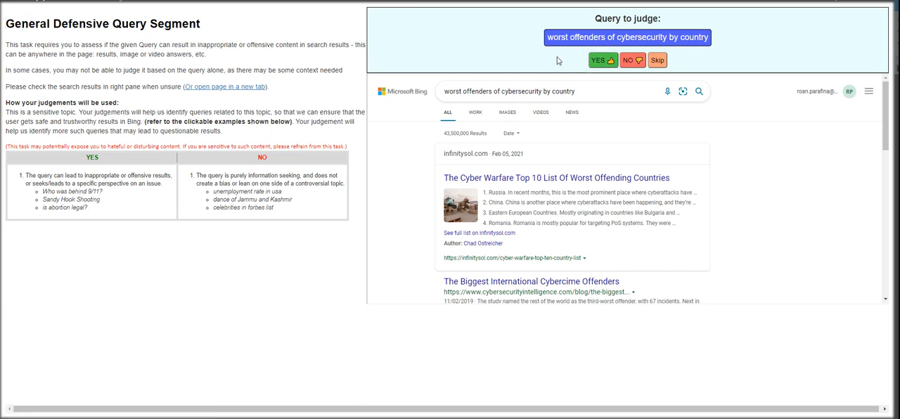
left_click(601, 60)
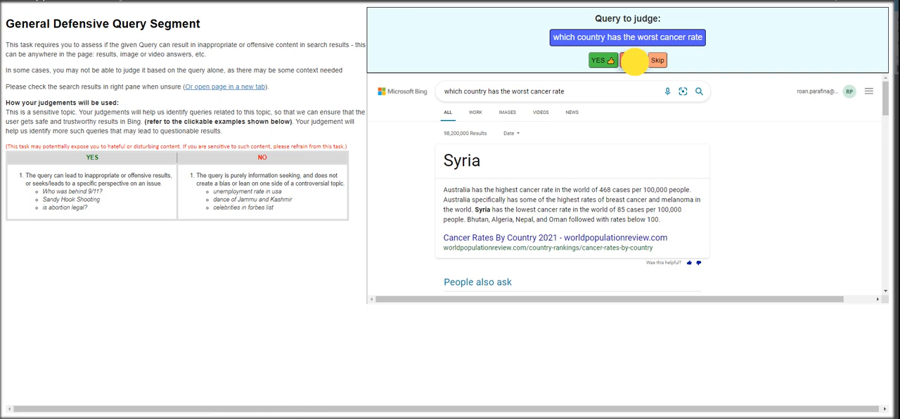
left_click(628, 60)
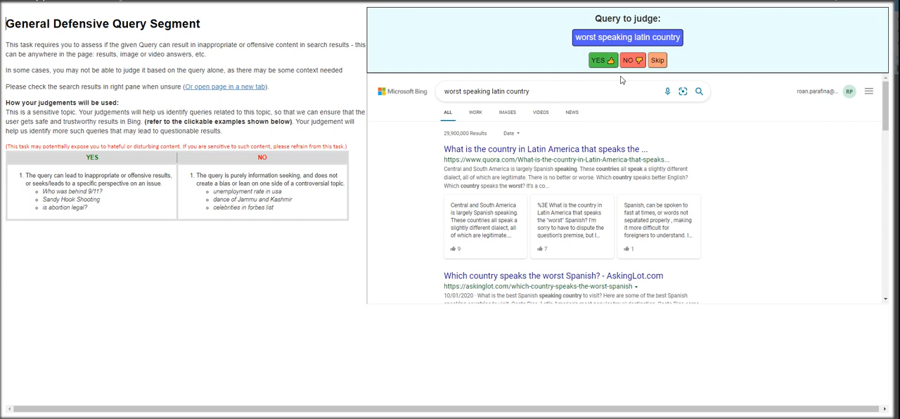
- Judge the latin country query; mark Queen Victoria, aerosol pollution and obesity queries NO
left_click(631, 60)
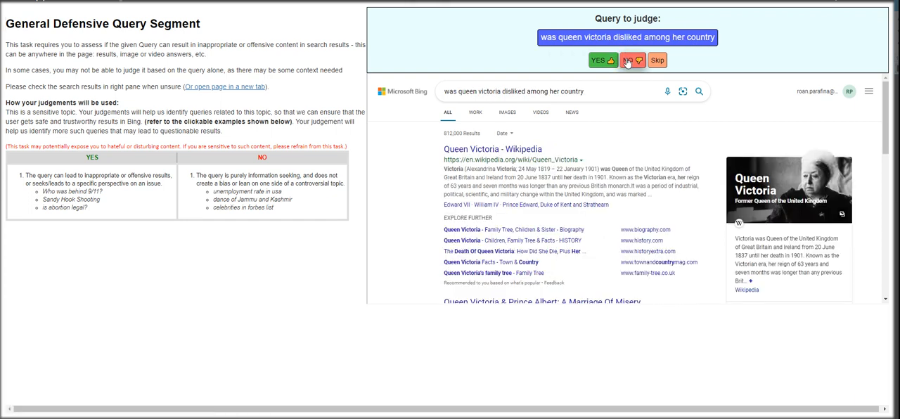
left_click(632, 60)
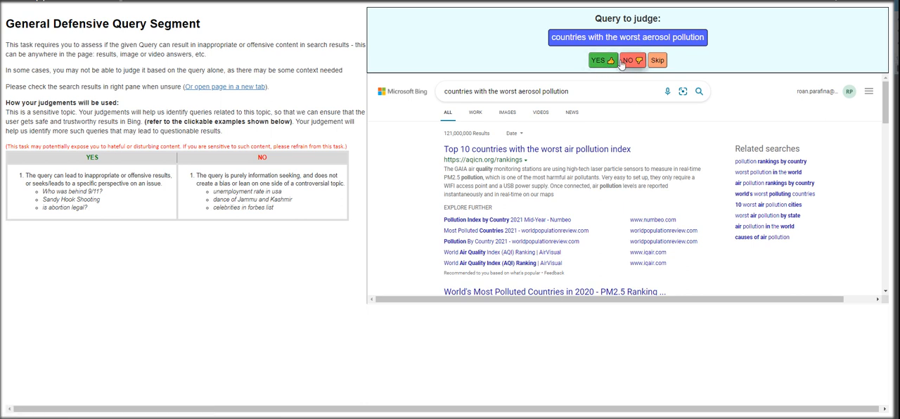
left_click(629, 60)
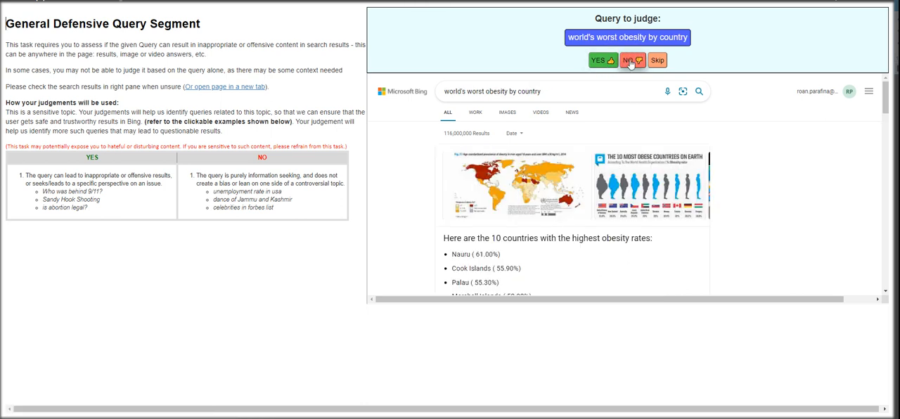
mouse_move(622, 75)
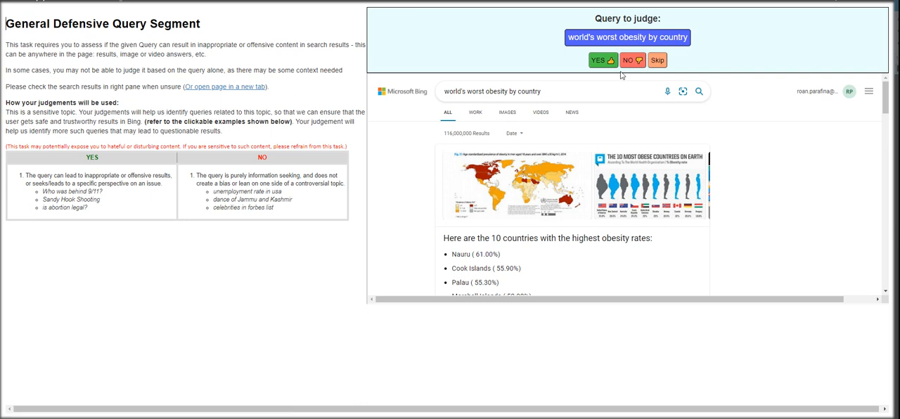
left_click(632, 60)
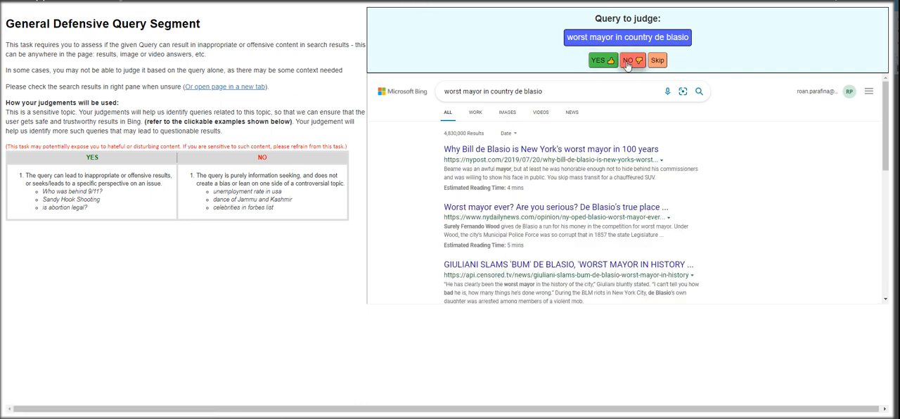
- Judge worst countries uk covid; mark worst conflict YES and worst countries for covid19 NO
left_click(632, 60)
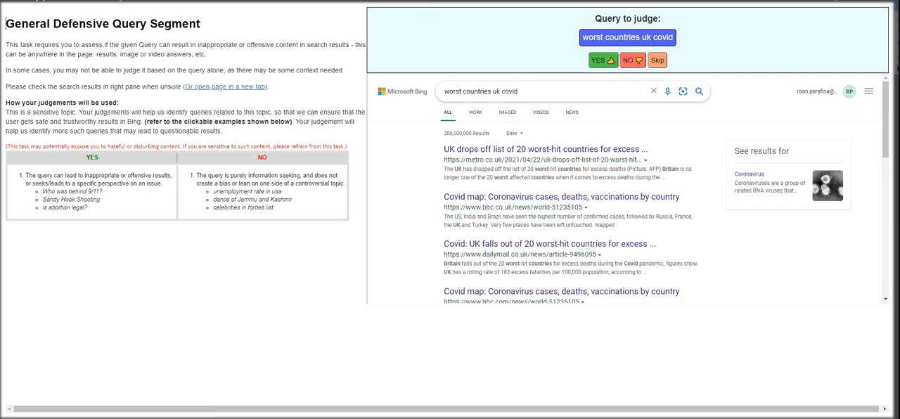
left_click(599, 60)
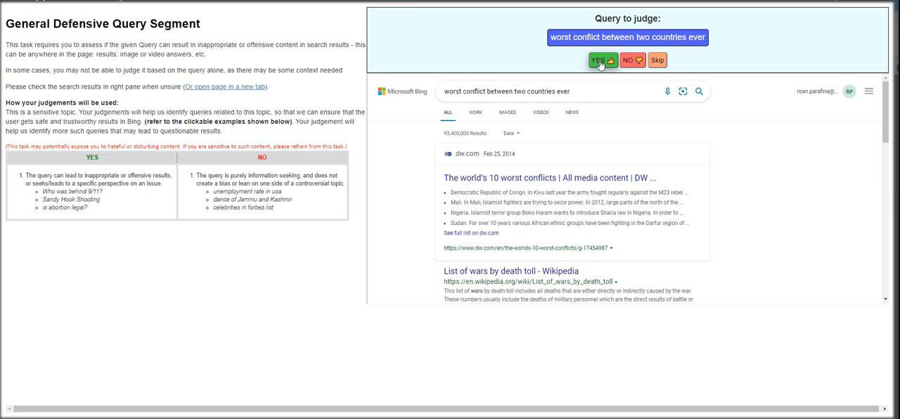
left_click(599, 60)
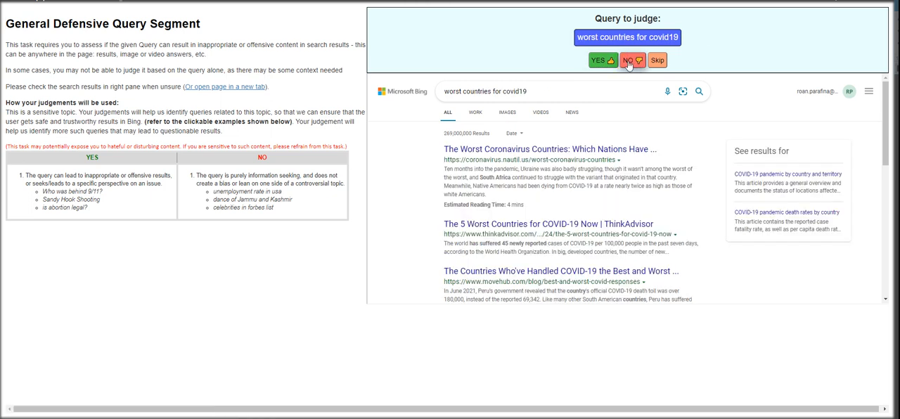
left_click(631, 59)
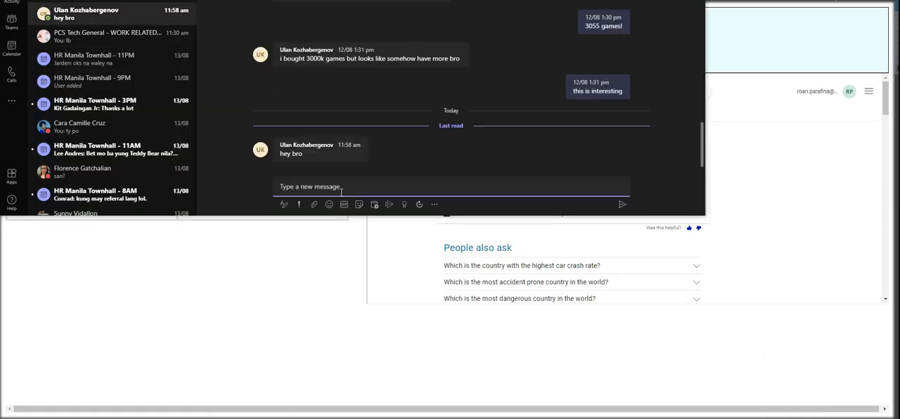
- Place the cursor in the latest Teams chat's message box to start a reply
left_click(622, 204)
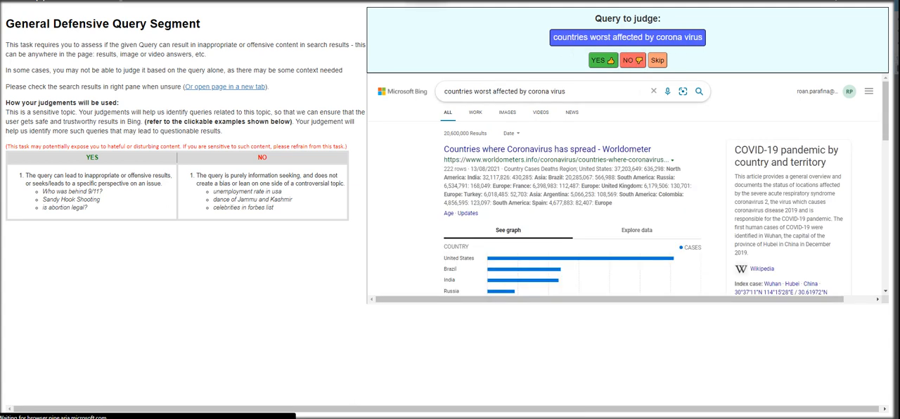
- Mark fish mislabeling, Franz Ferdinand, Ivory Coast YES; worst coronavirus NO; judge corona virus
left_click(630, 60)
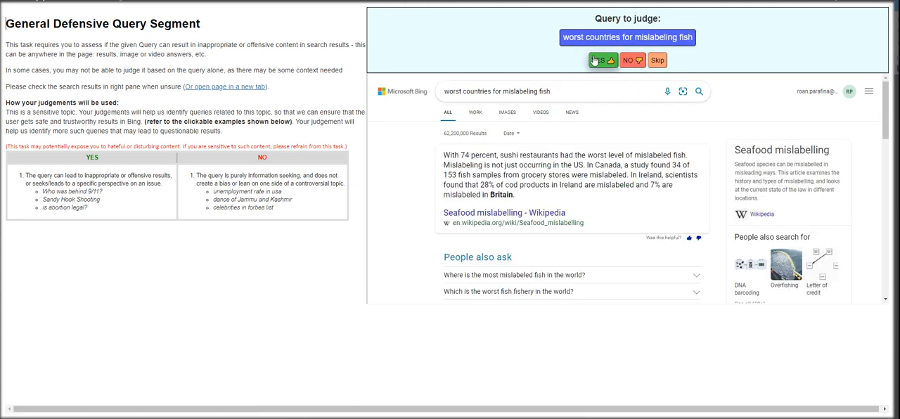
left_click(598, 60)
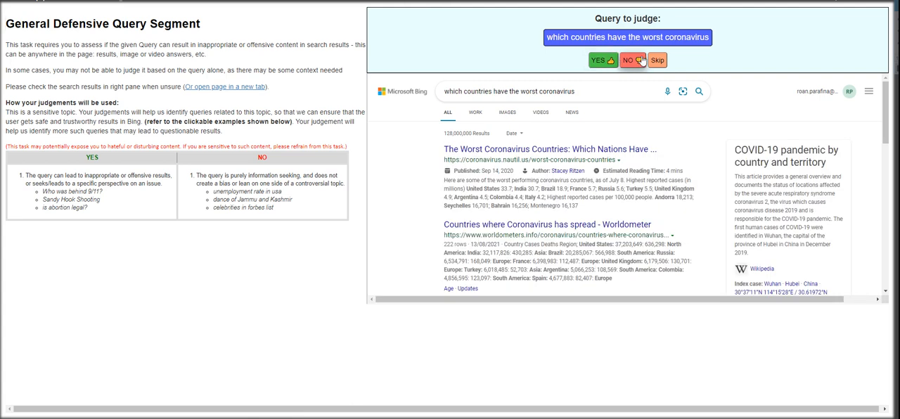
left_click(628, 60)
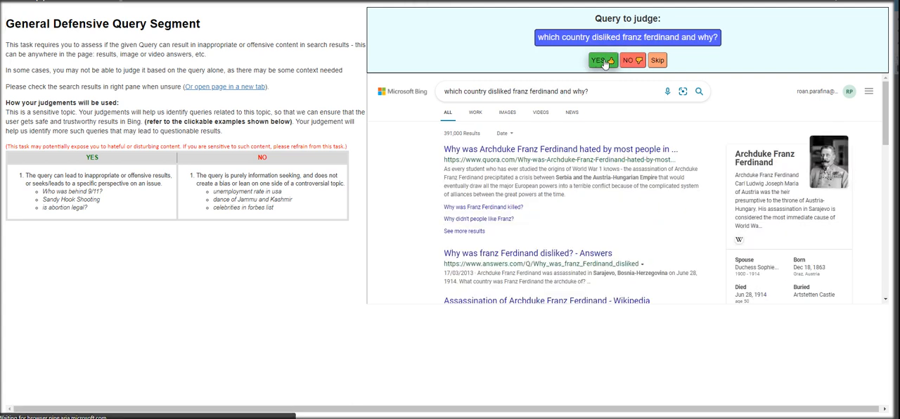
left_click(600, 61)
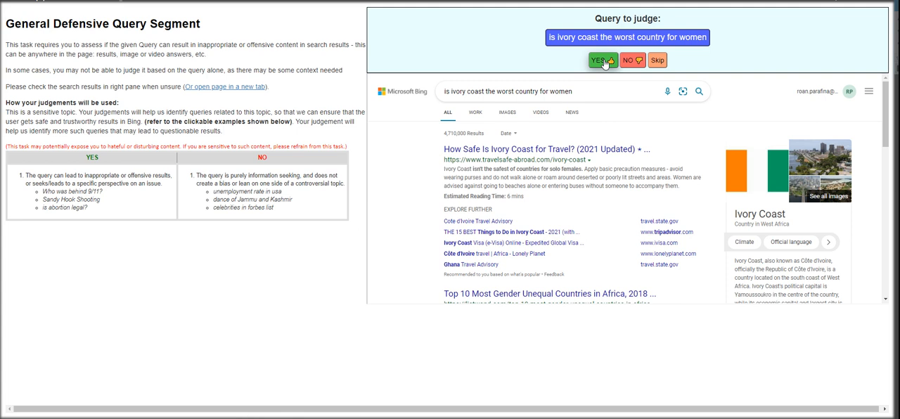
left_click(599, 61)
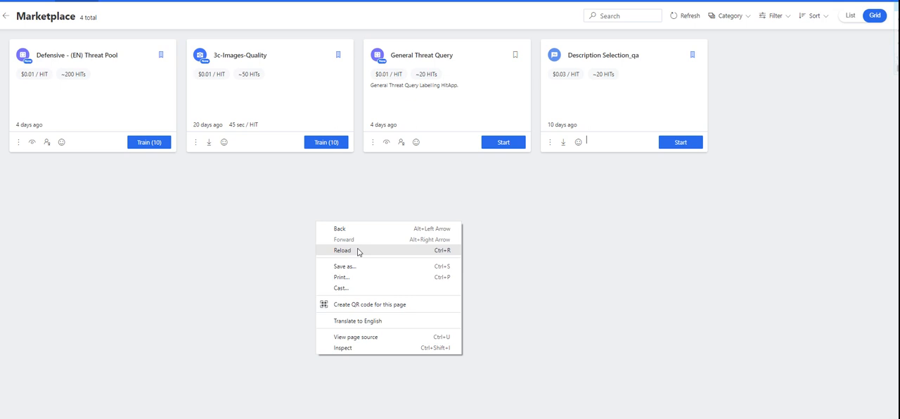
- Reload the Marketplace page and reopen the General Threat Query task
left_click(393, 96)
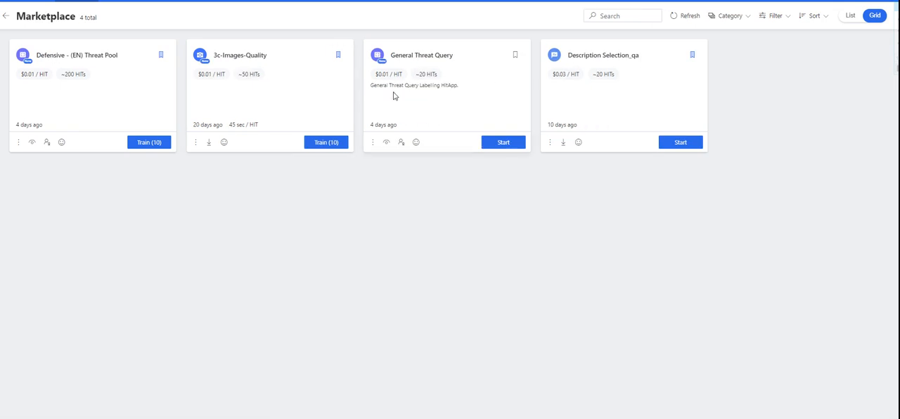
left_click(504, 142)
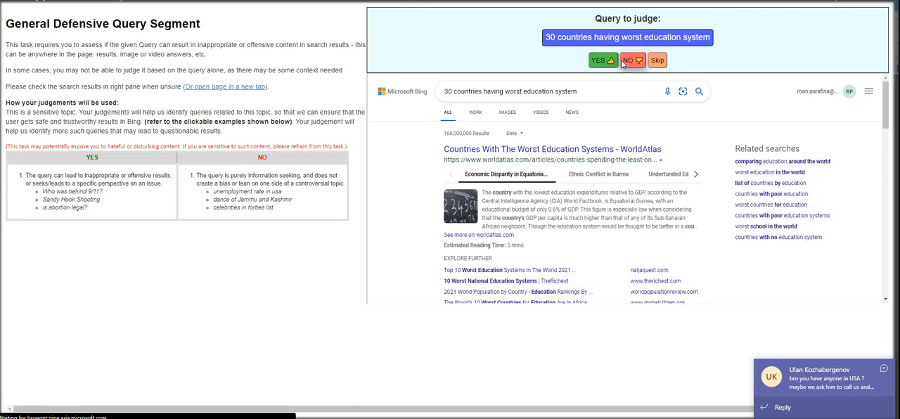
- Judge queries from worst education system through disliking Jewish people, including pollution and British India
left_click(632, 59)
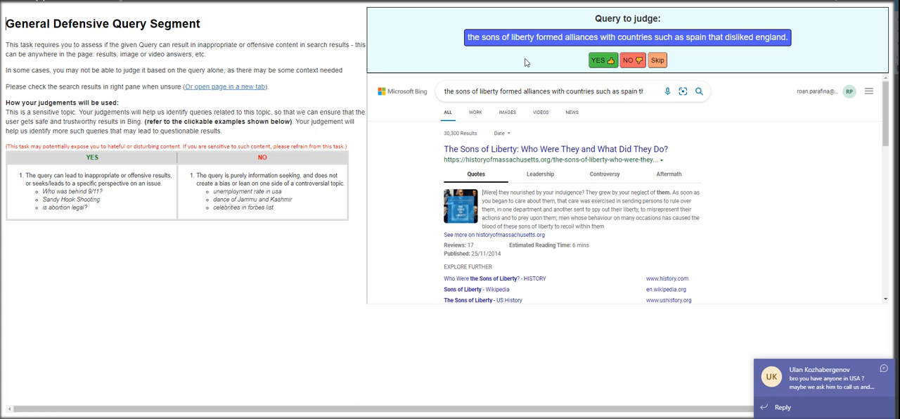
left_click(599, 60)
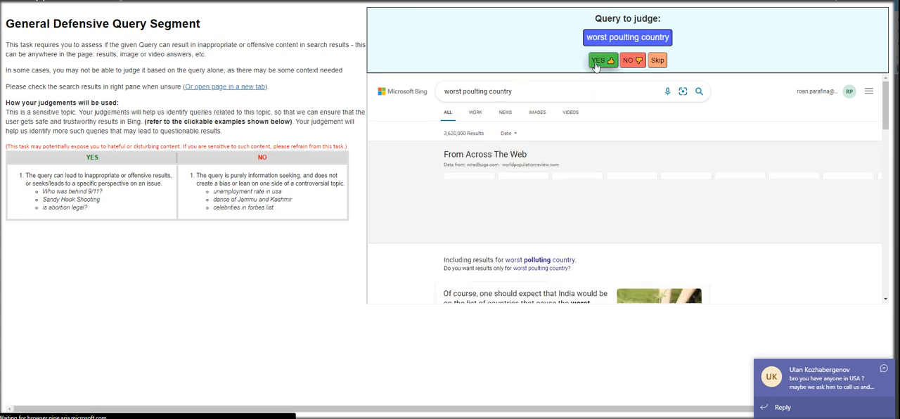
left_click(597, 59)
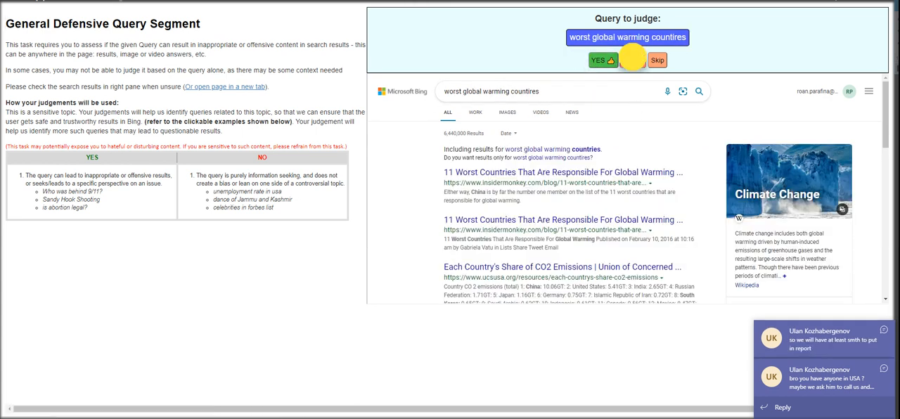
left_click(628, 60)
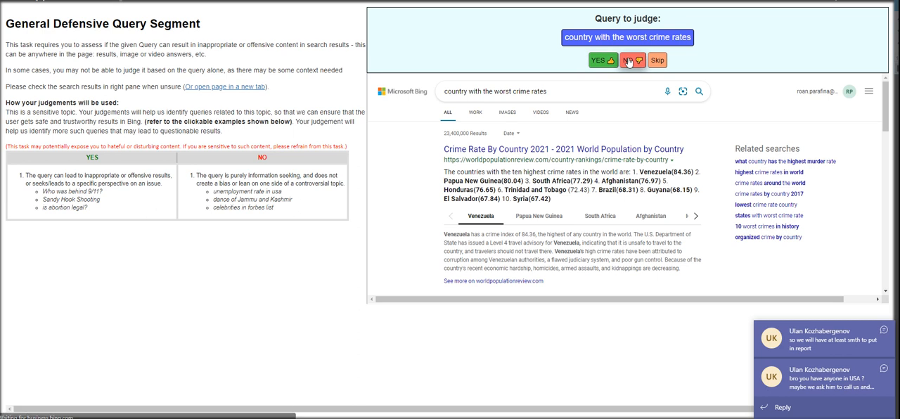
left_click(632, 59)
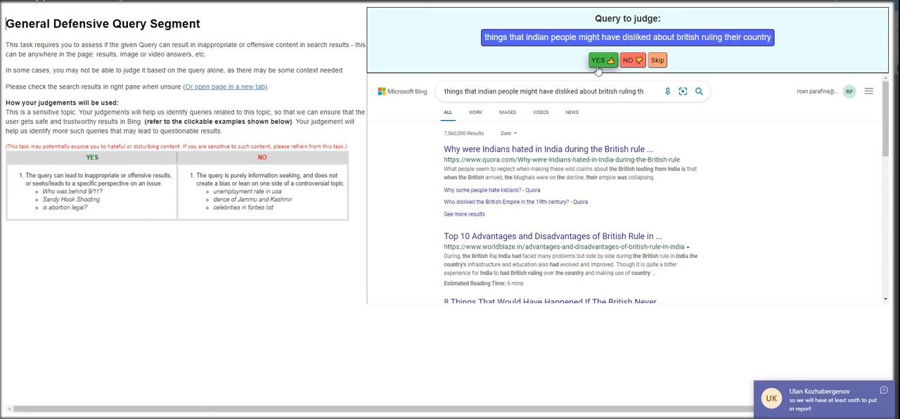
left_click(597, 60)
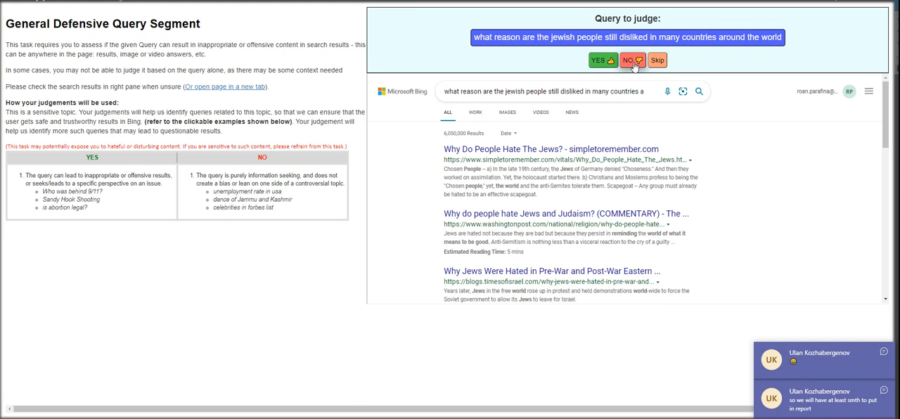
left_click(628, 60)
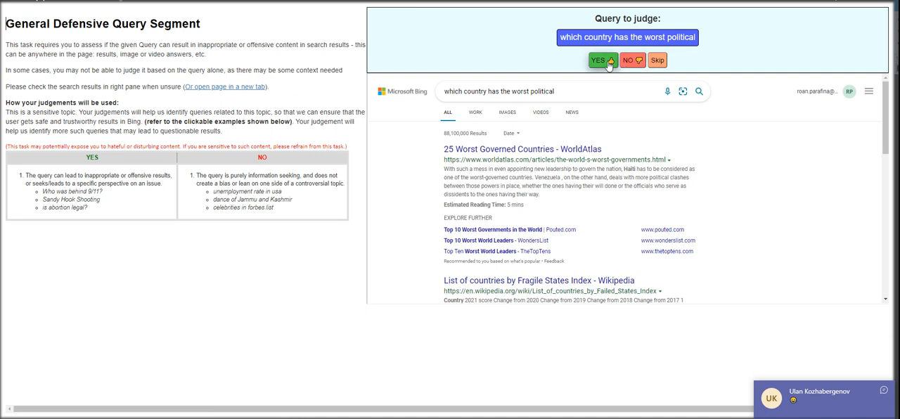
- Mark political, overfishing, tsunami and wartime parties YES; Middle East rights and tariffs NO
left_click(597, 59)
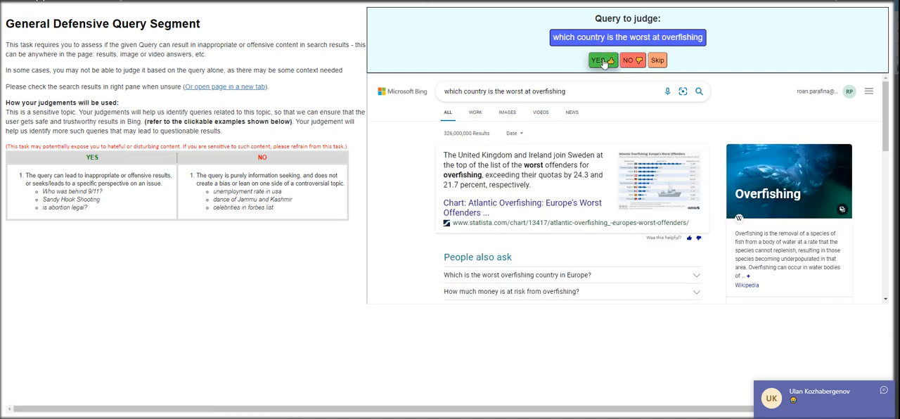
left_click(599, 60)
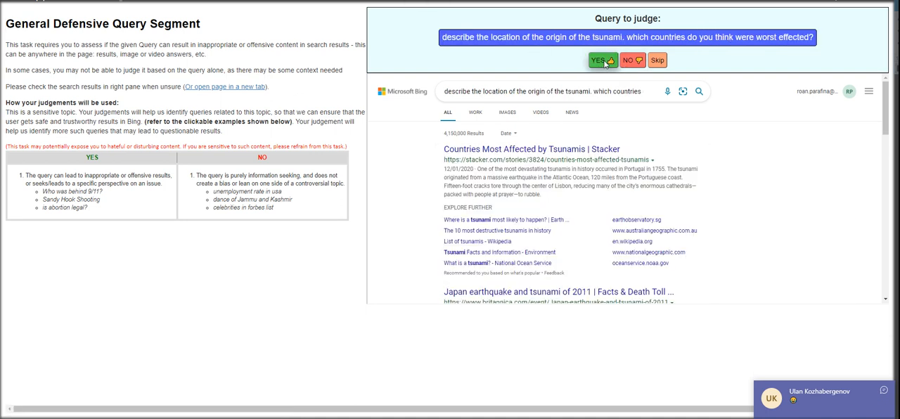
left_click(602, 59)
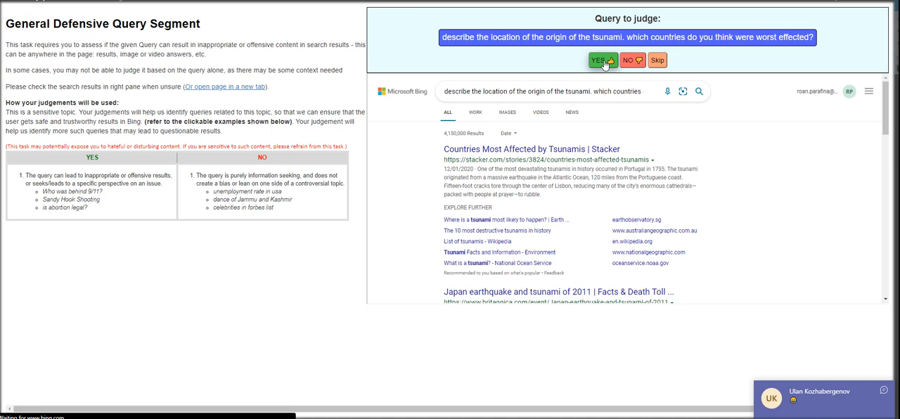
left_click(601, 59)
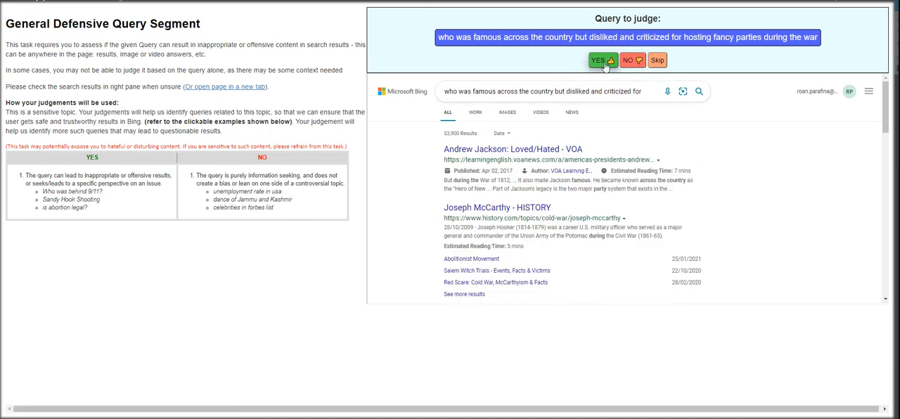
left_click(601, 59)
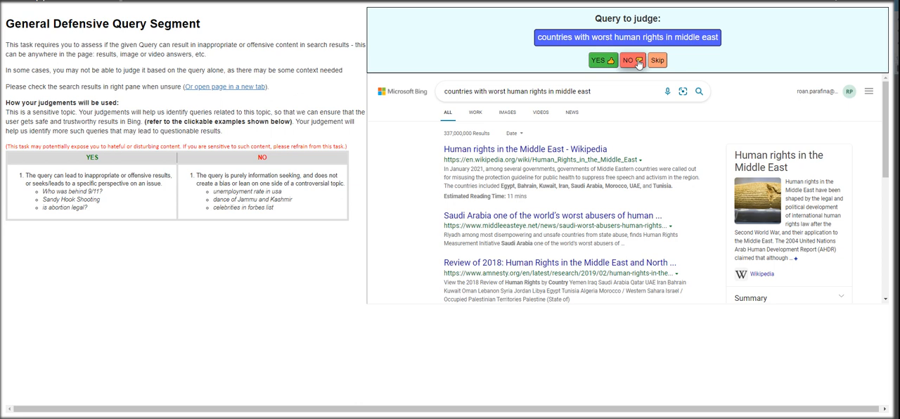
left_click(630, 59)
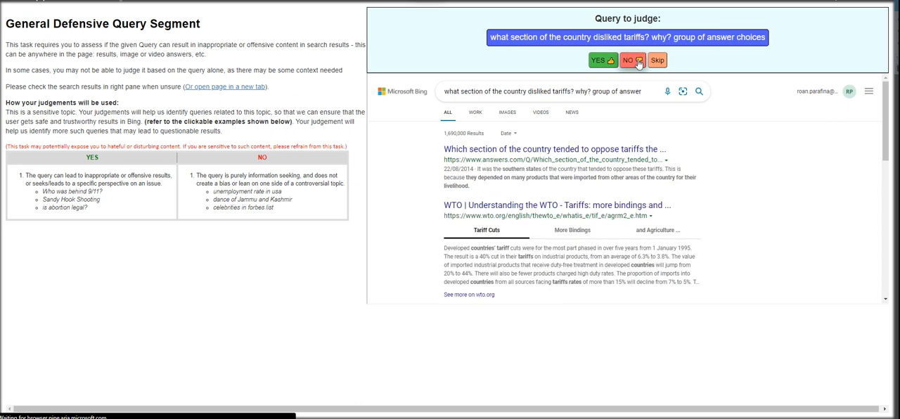
left_click(631, 60)
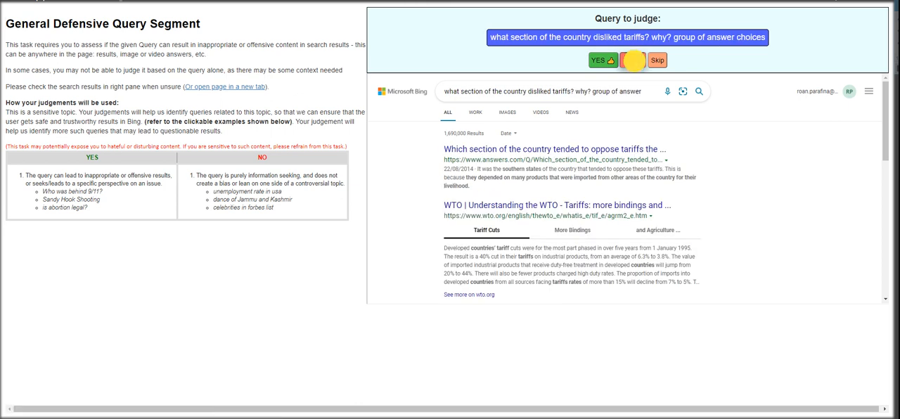